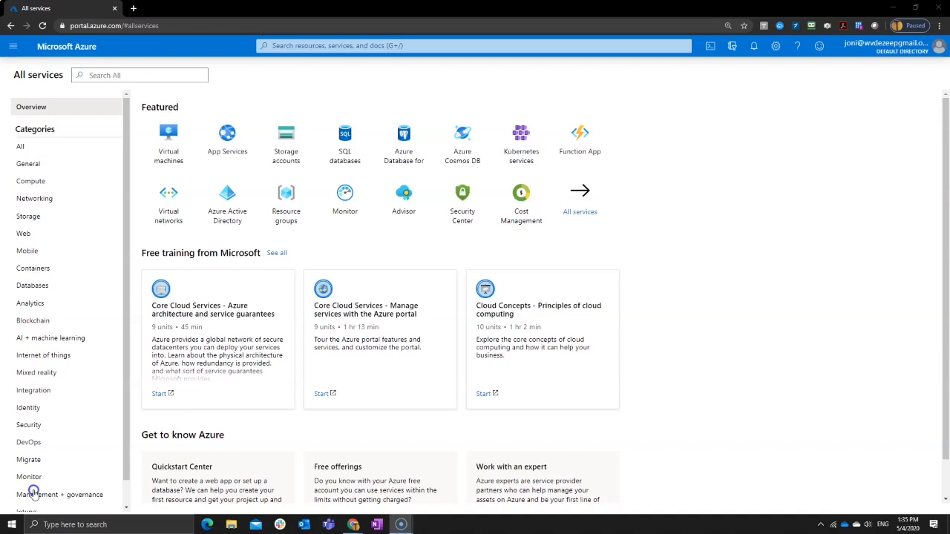
mouse_move(43, 494)
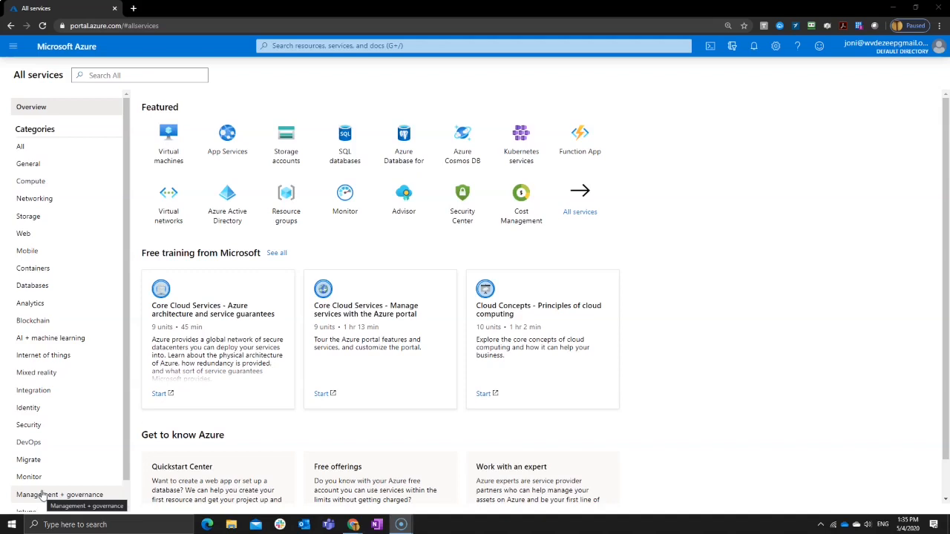
mouse_move(380, 46)
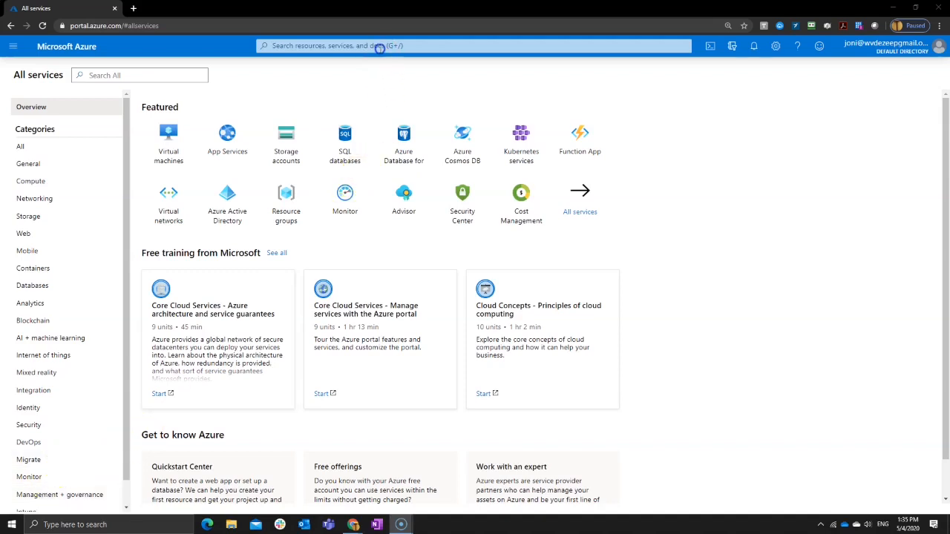
Find the Pay-As-You-Go subscription and go to its resource providers.
text(saas)
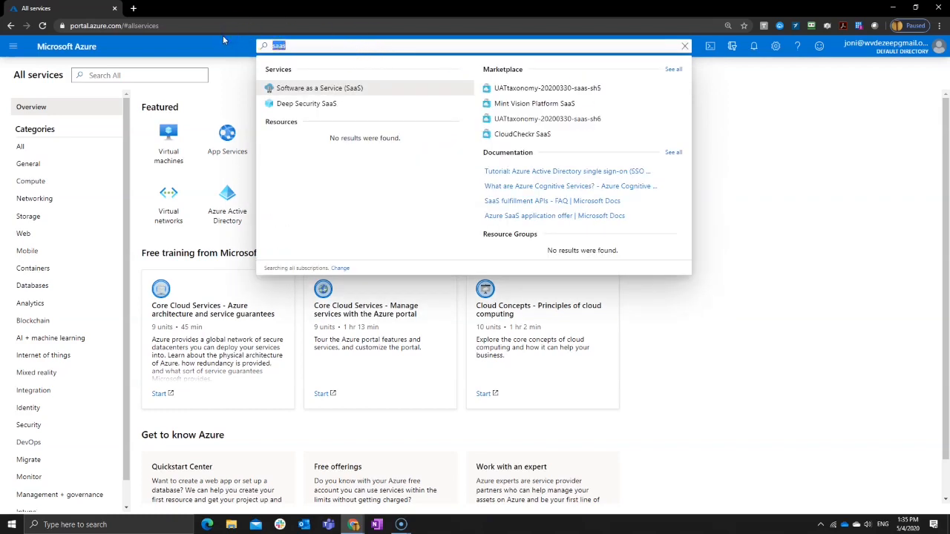
text(subscr)
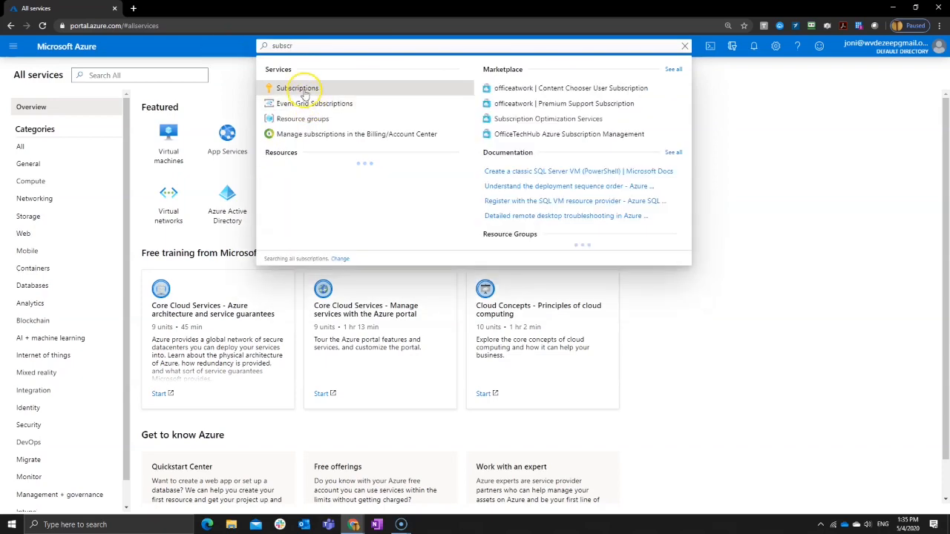
click(300, 90)
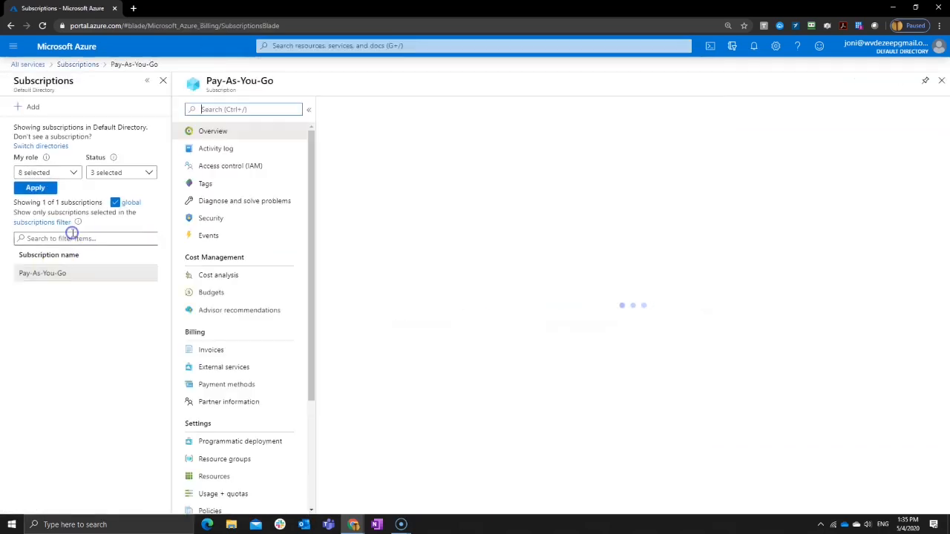
click(42, 273)
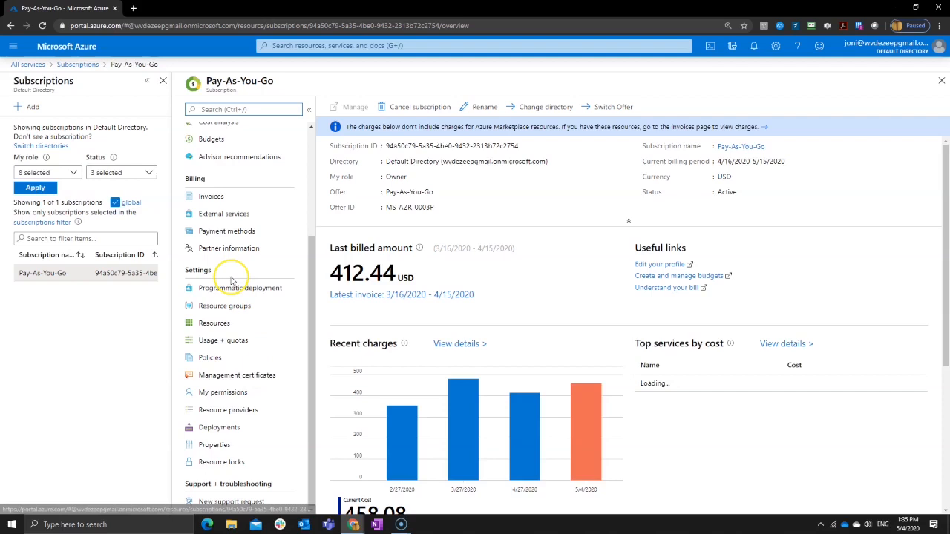
click(228, 409)
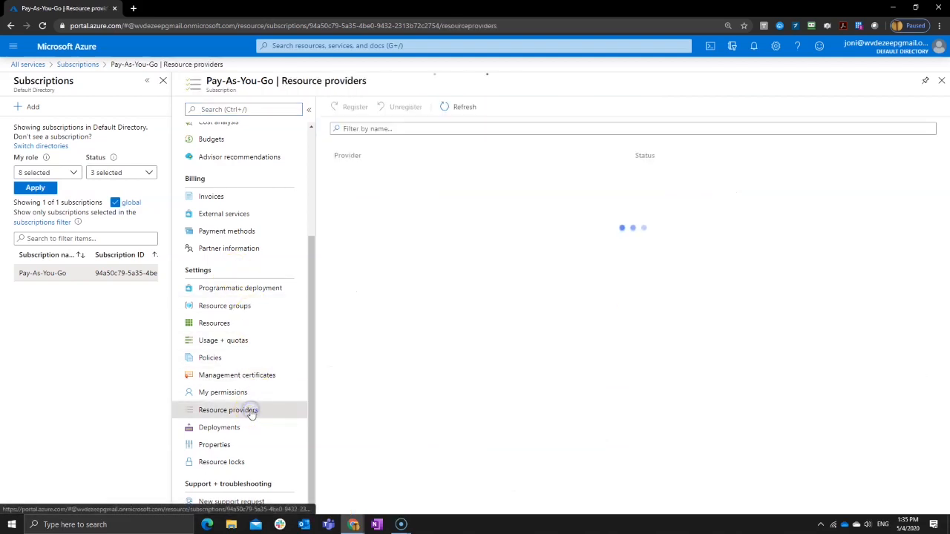
Filter providers by 'des', register Microsoft.DesktopVirtualization and refresh its status.
click(229, 410)
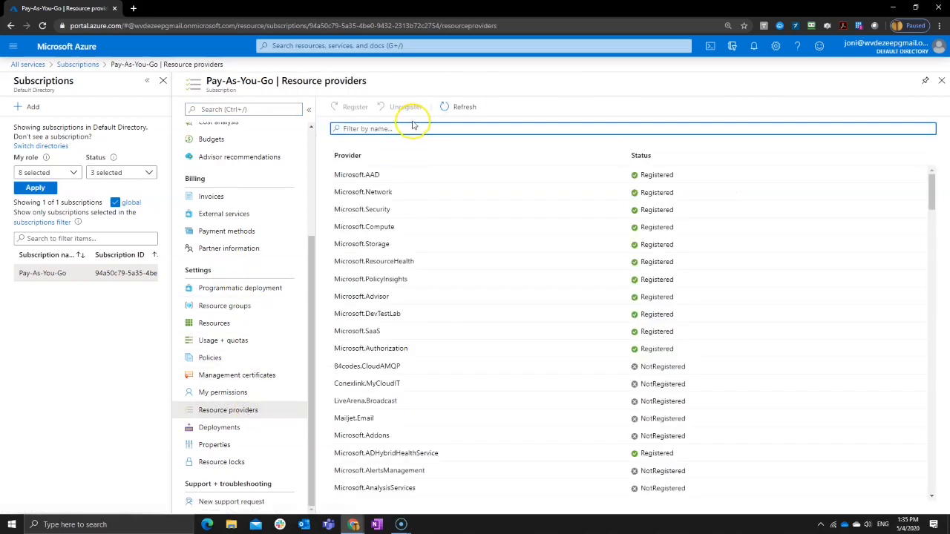
text(desktop)
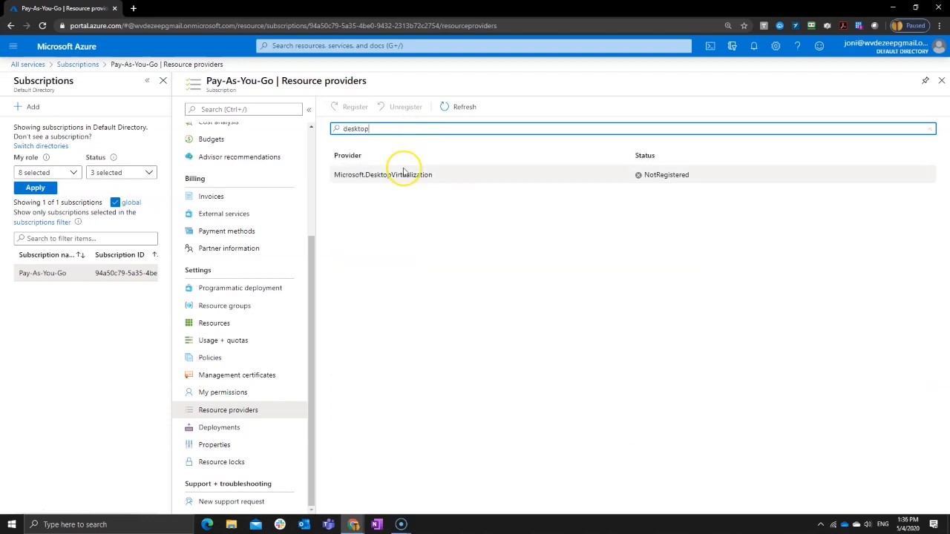
click(383, 175)
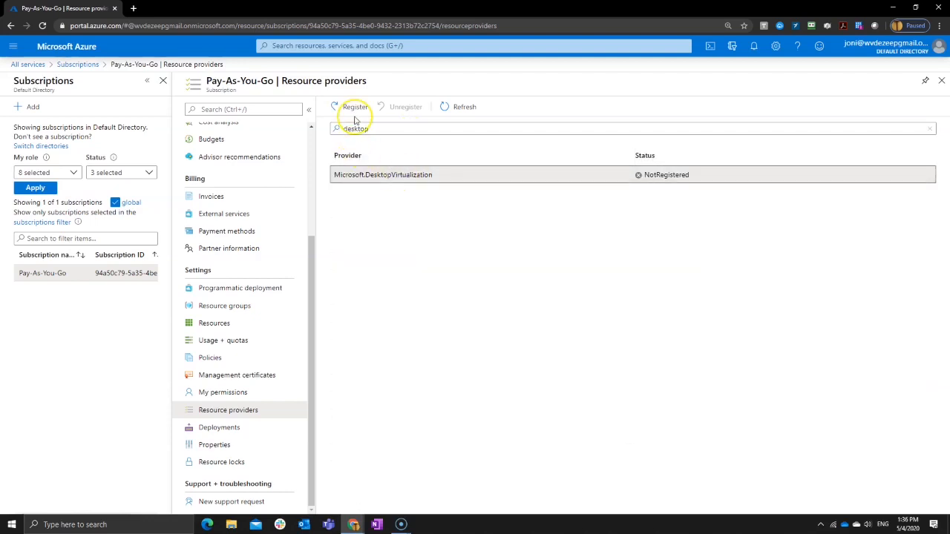
click(355, 107)
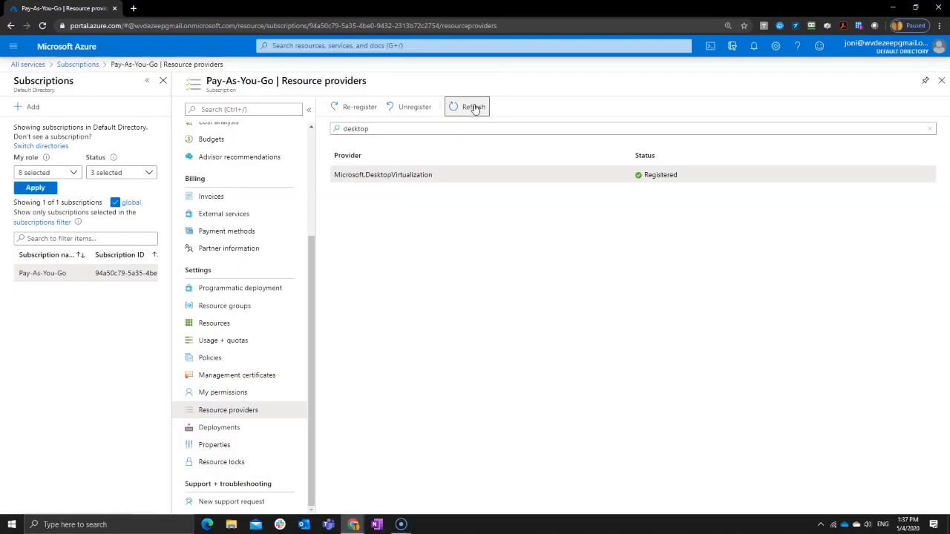
click(467, 44)
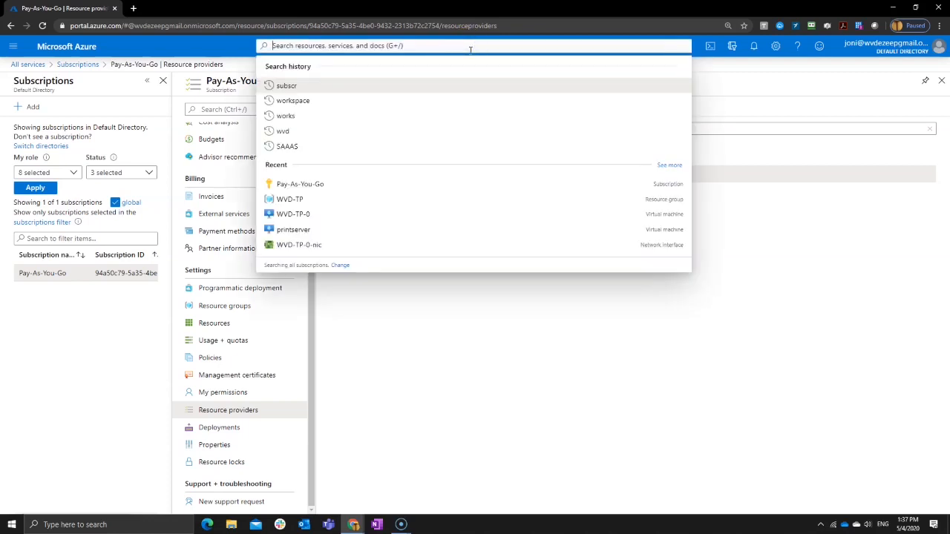
Find the Windows Virtual Desktop service via 'wvd' and check its workspaces and application groups.
text(wvd)
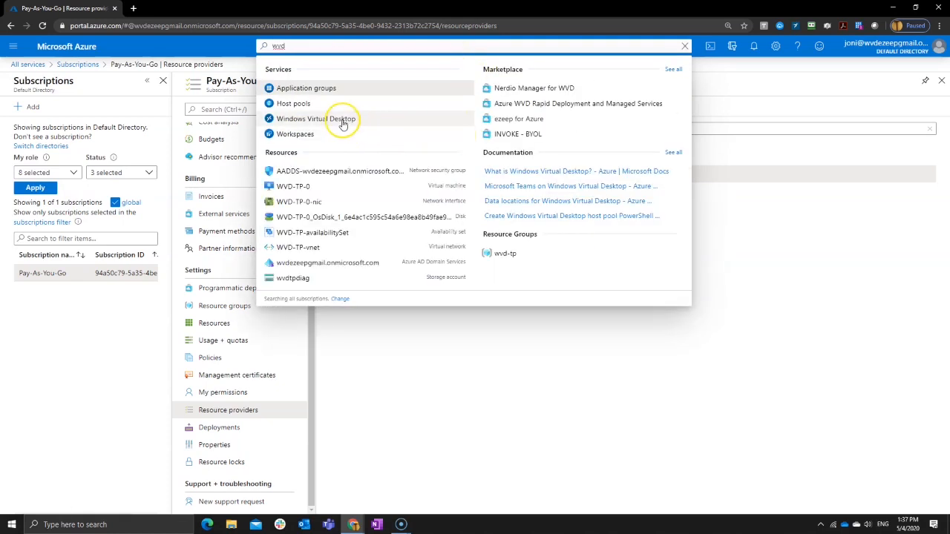
click(315, 119)
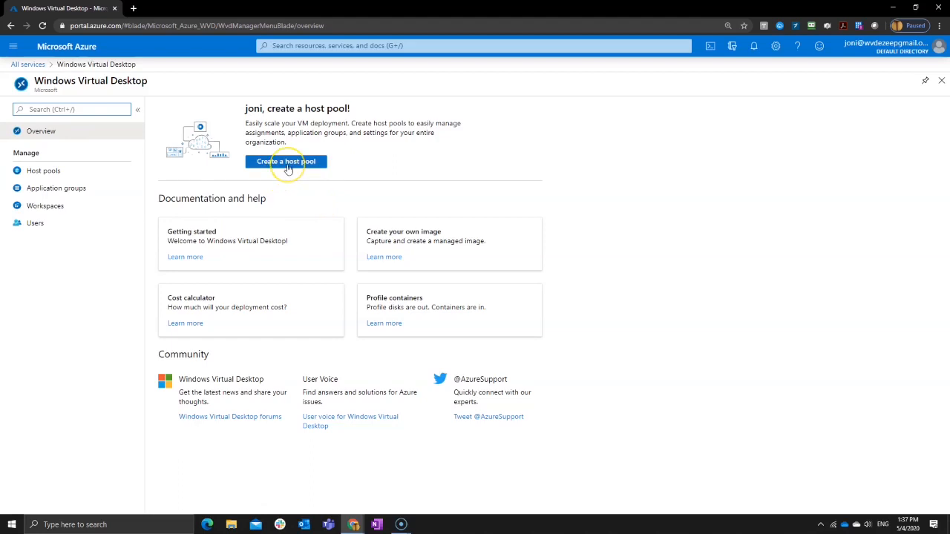
mouse_move(285, 161)
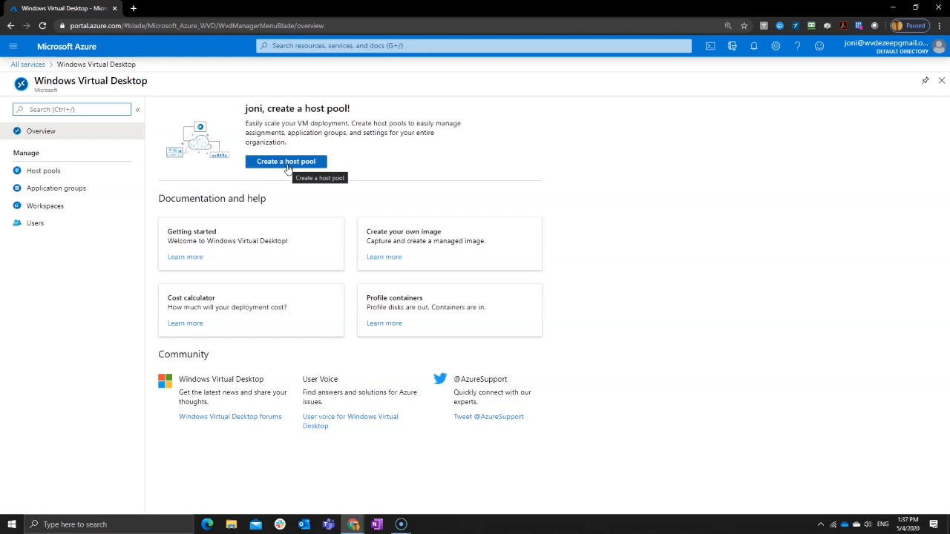
mouse_move(44, 171)
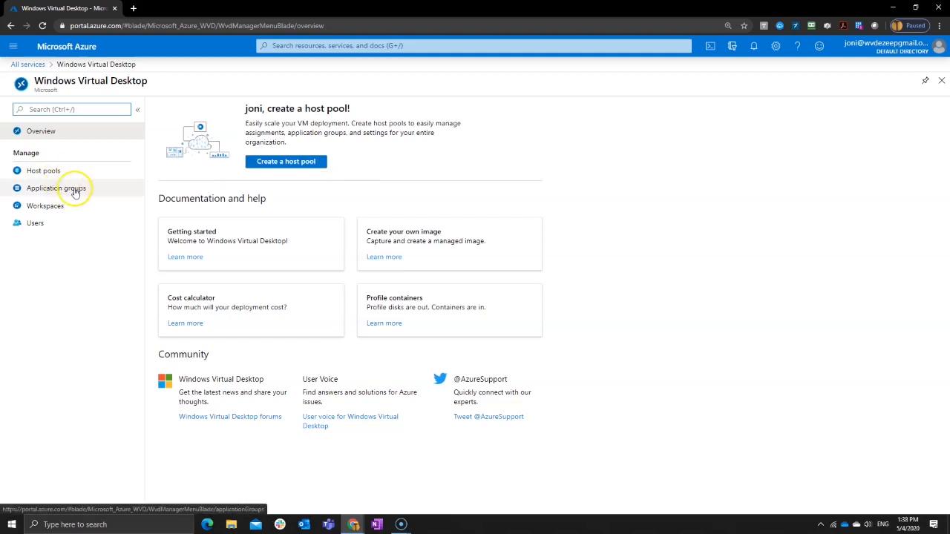
click(44, 205)
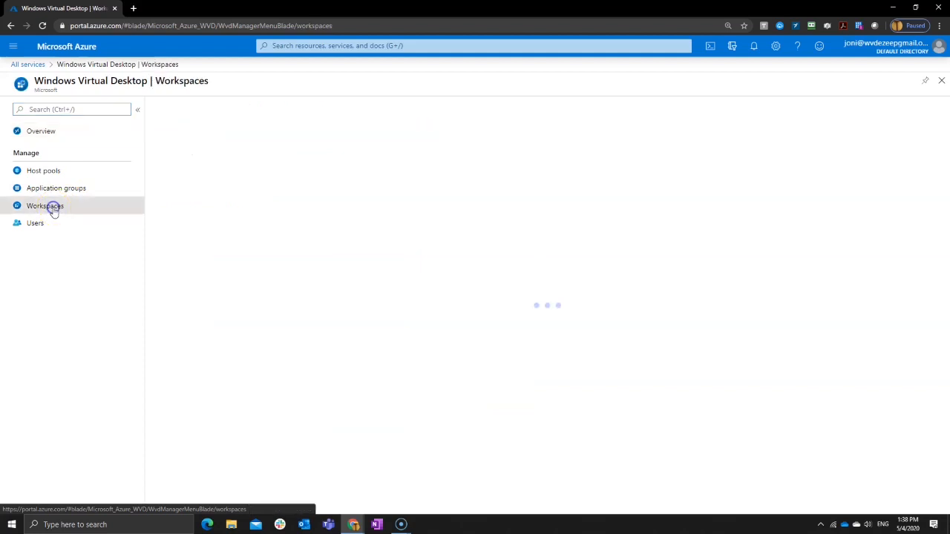
click(56, 187)
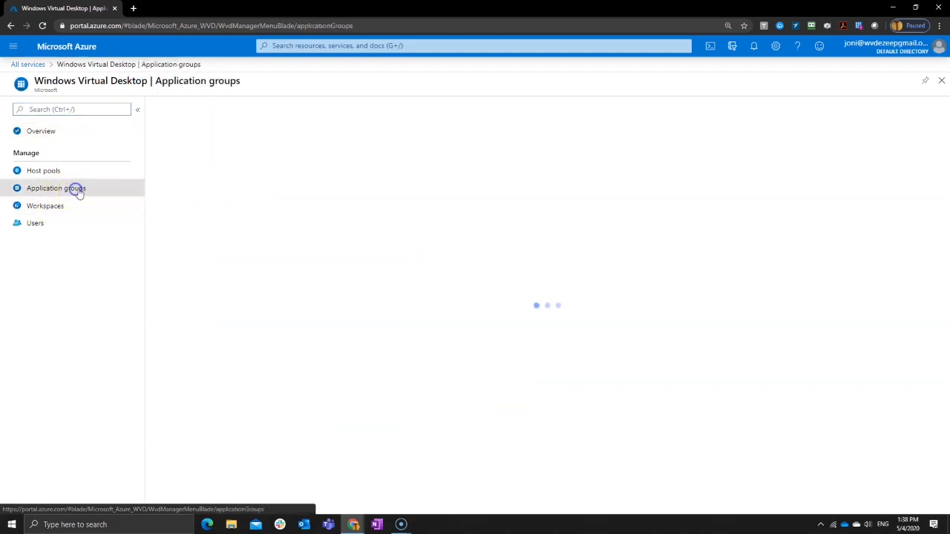
click(57, 187)
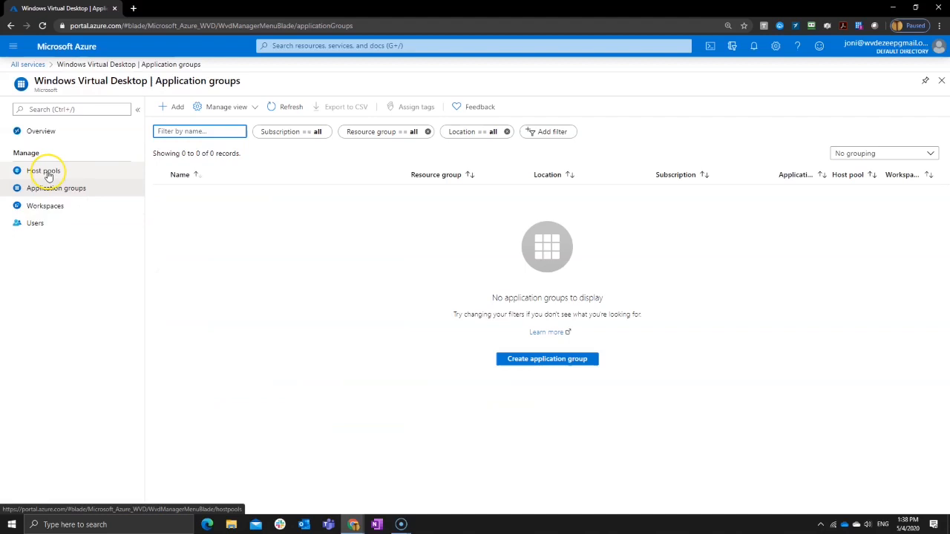
Check host pools and users are empty, then return to the Windows Virtual Desktop overview.
click(43, 171)
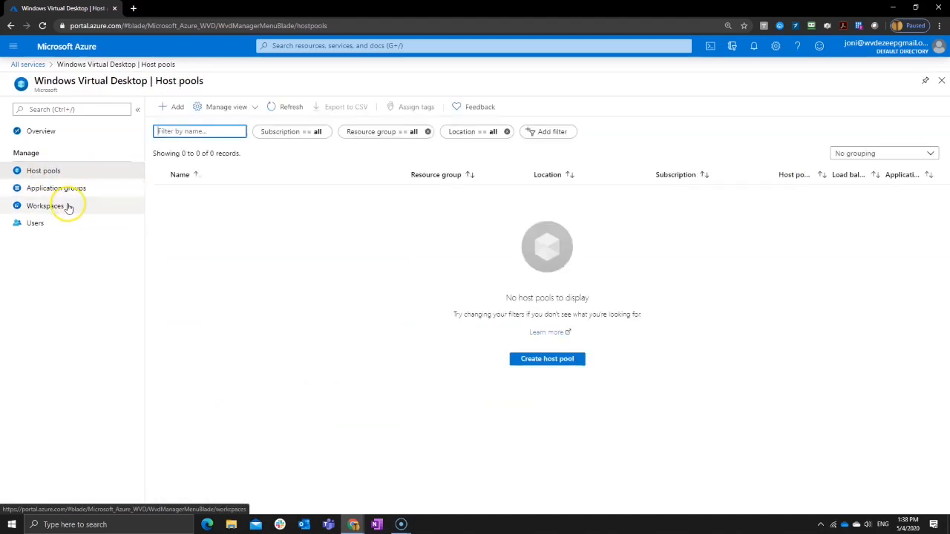
click(36, 222)
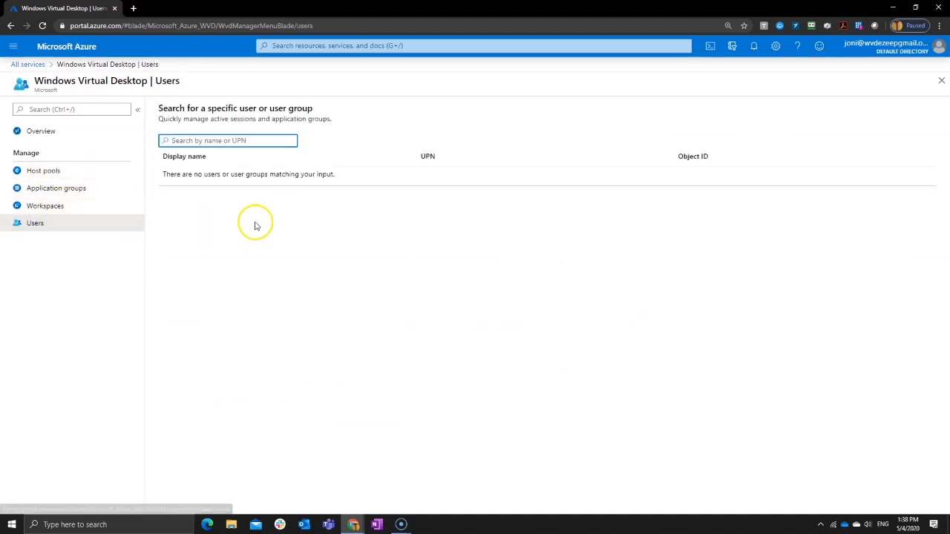
click(42, 131)
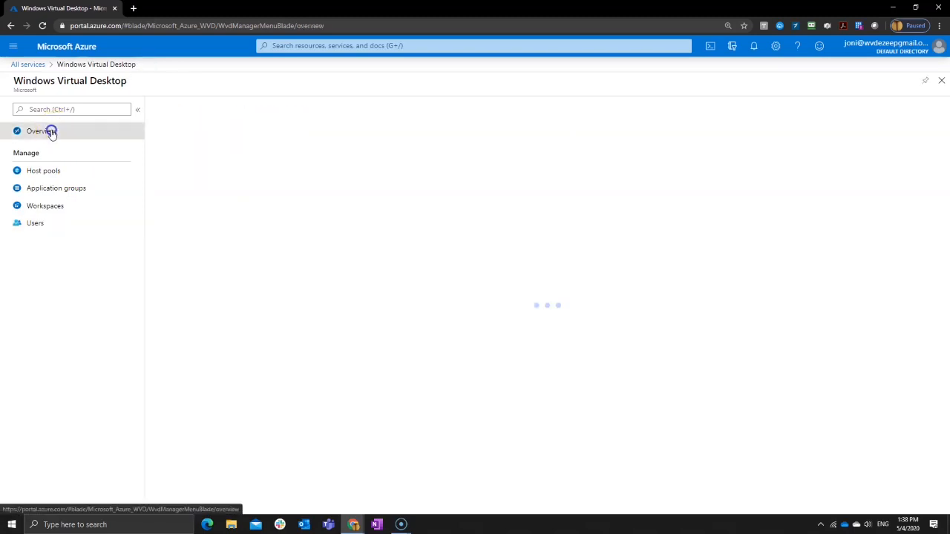
click(42, 131)
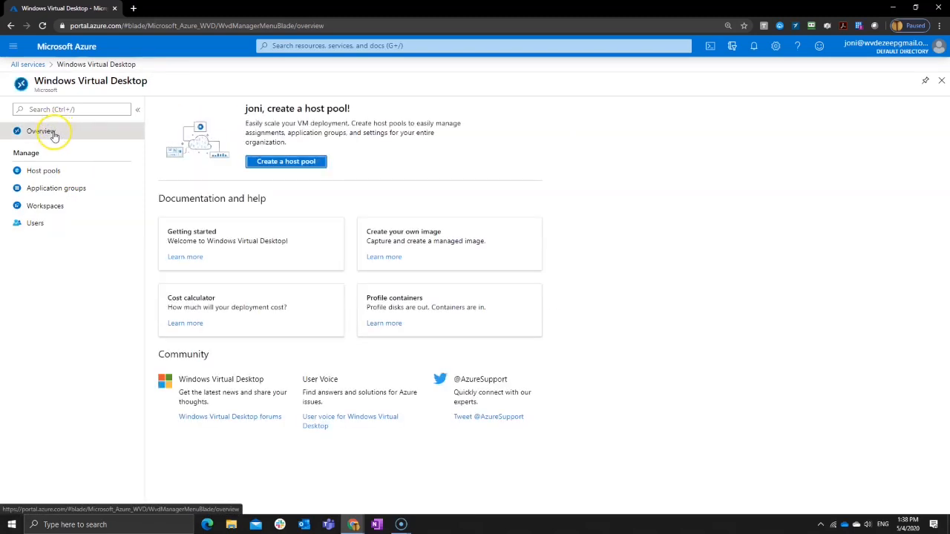
Start a new host pool in resource group WVD-TP, named 'zeep', located in West US.
click(285, 160)
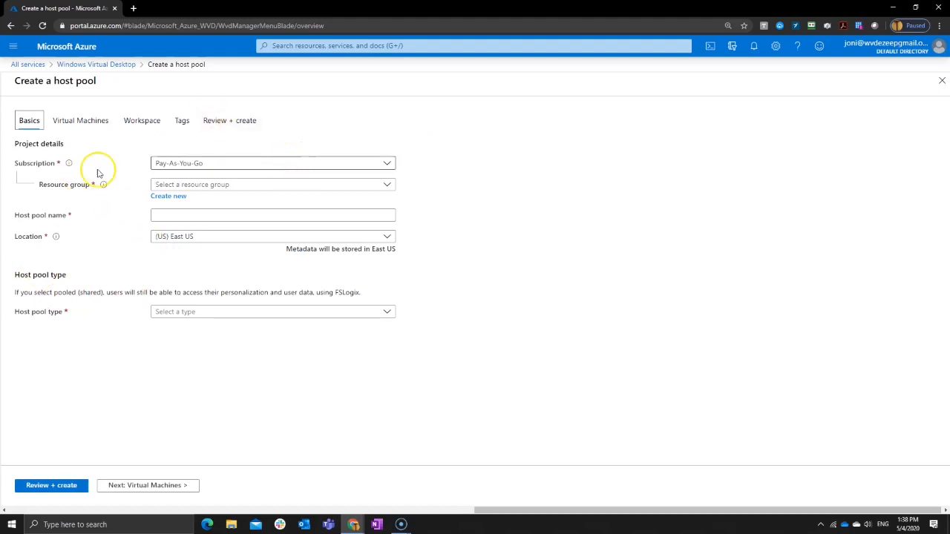
click(274, 184)
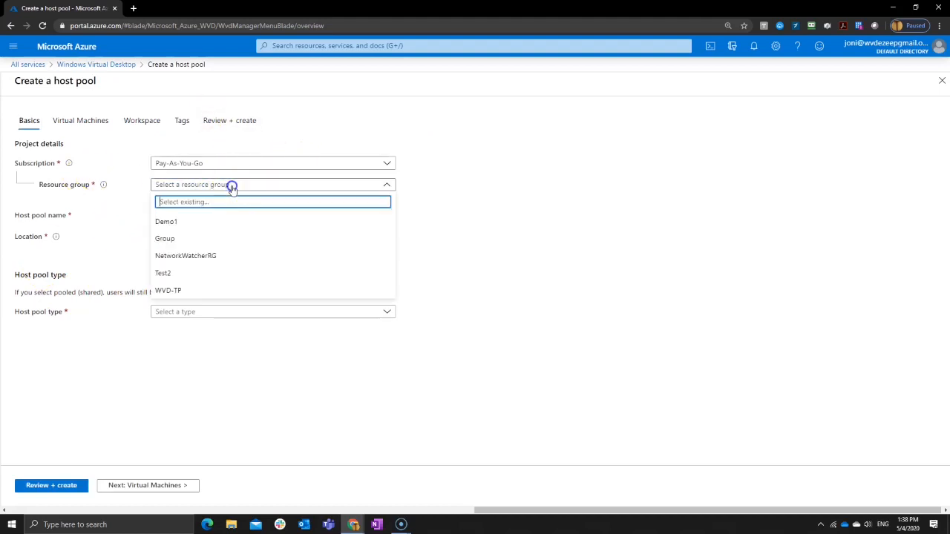
click(168, 290)
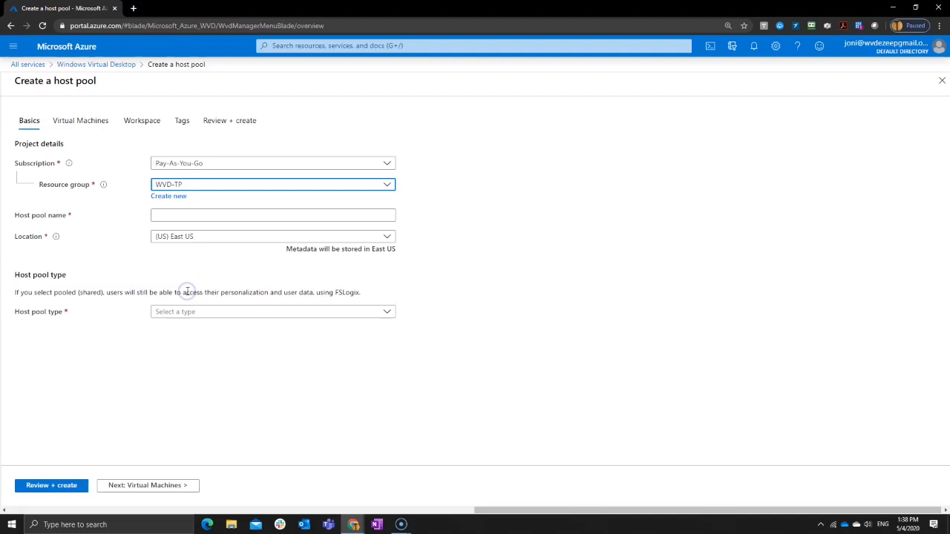
click(273, 216)
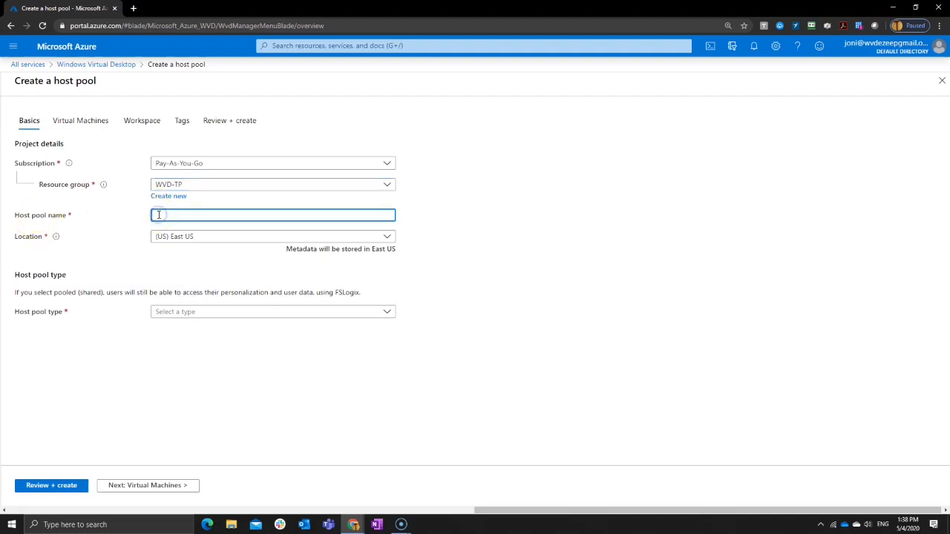
text(zeep)
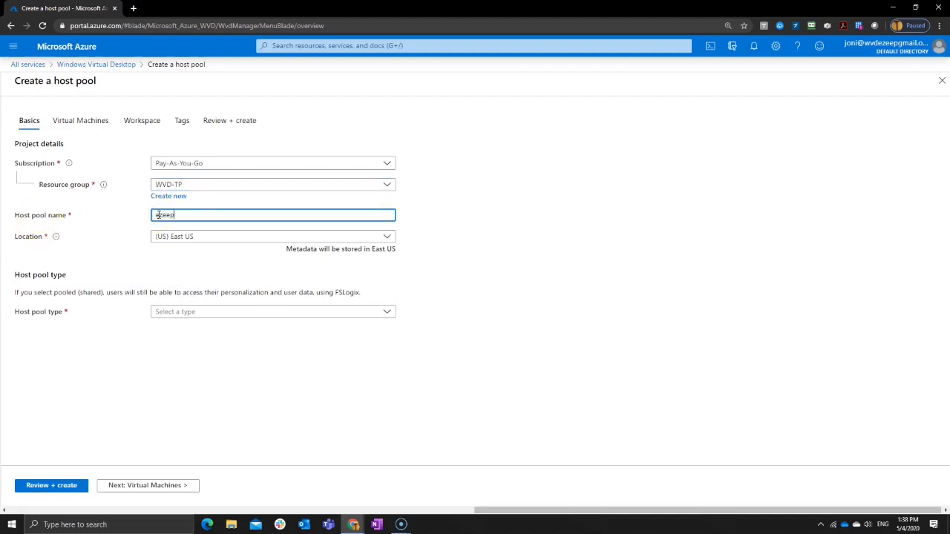
click(273, 236)
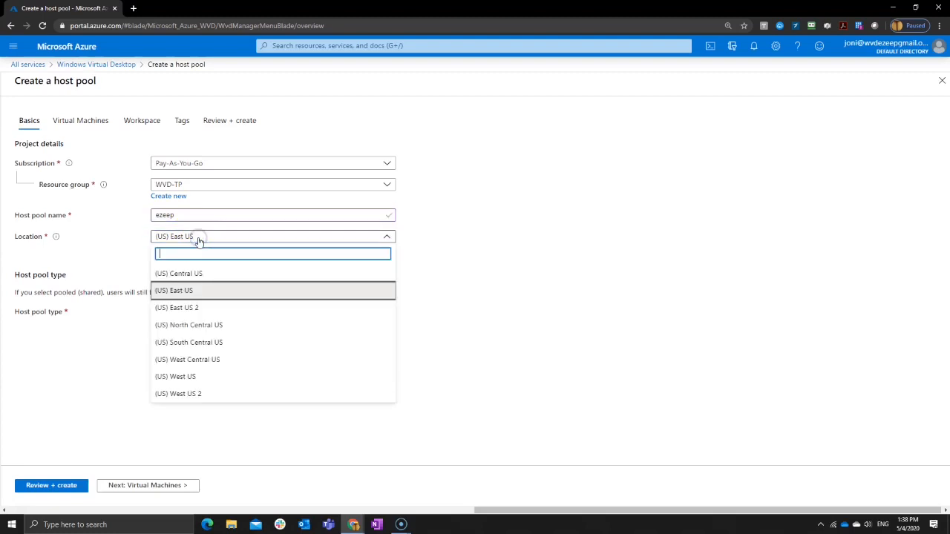
click(175, 377)
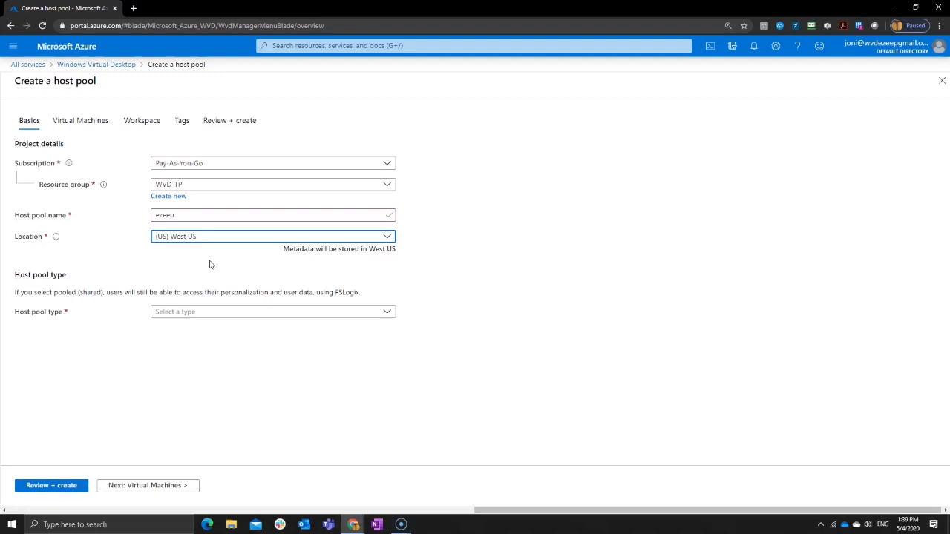
Make the host pool Pooled with a max session limit of 5 and continue to virtual machines.
click(273, 311)
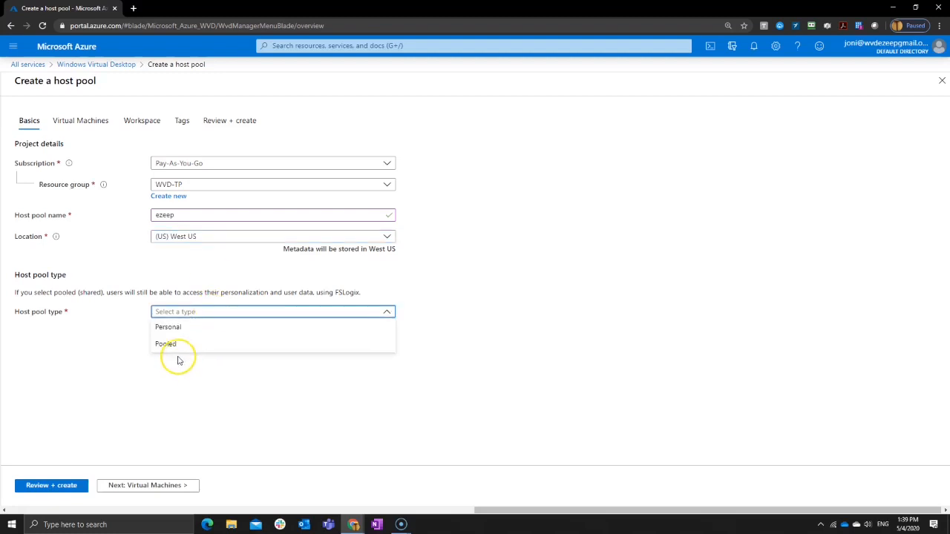
click(166, 344)
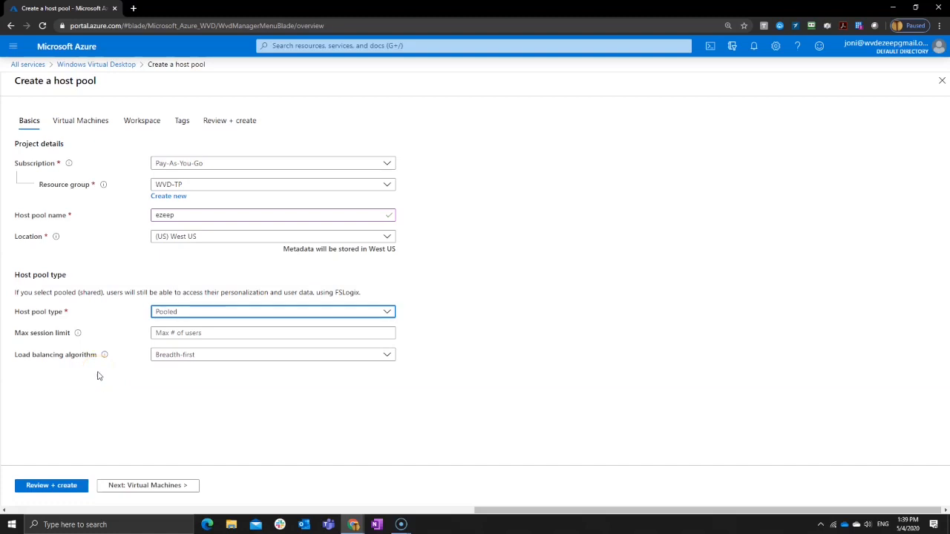
click(273, 333)
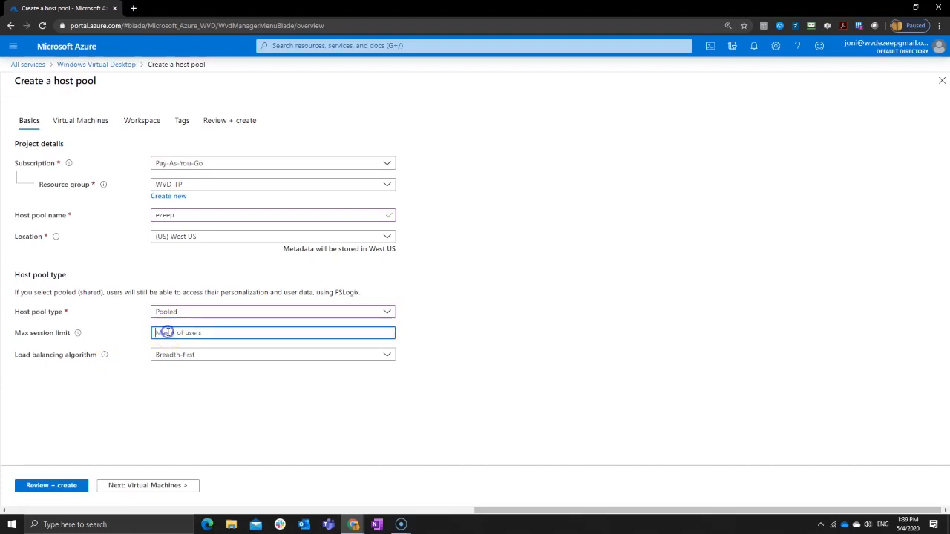
text(5)
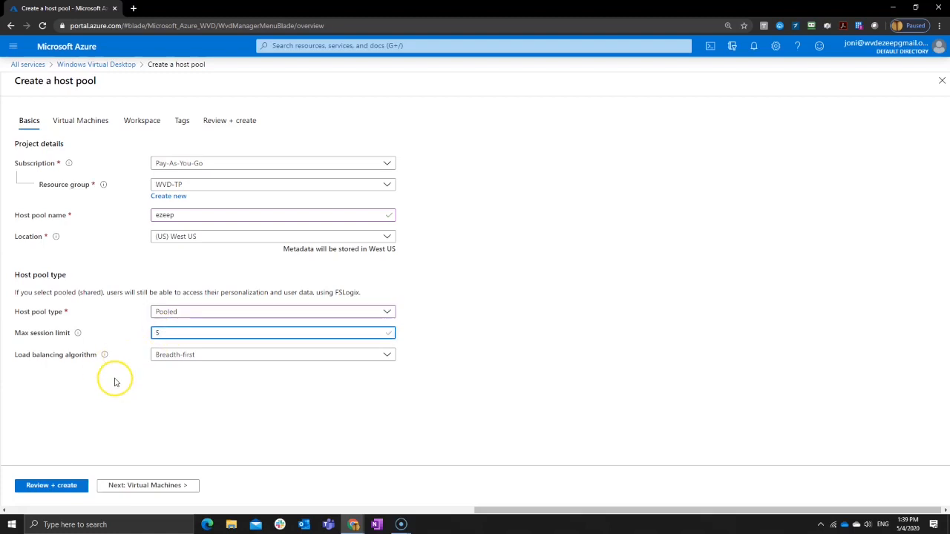
click(146, 485)
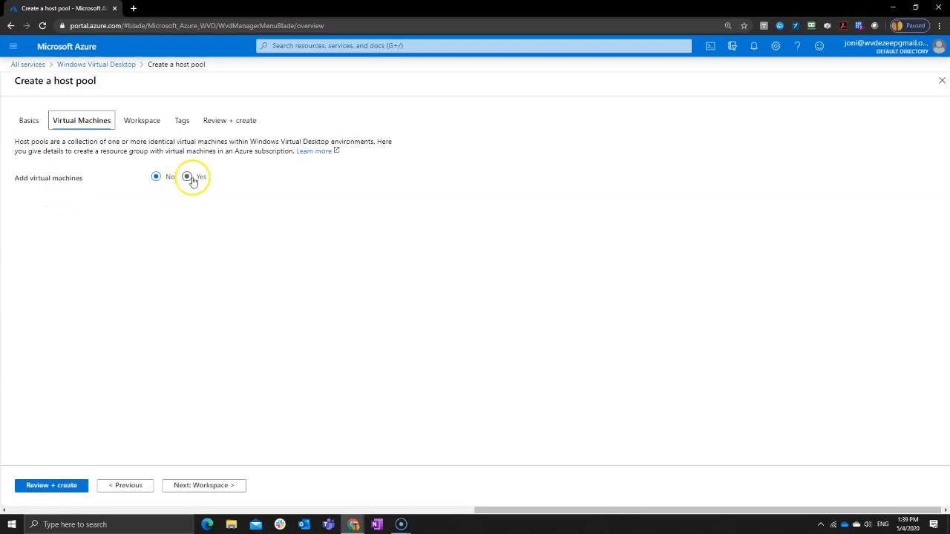
Add 1 virtual machine with name prefix 'Wezeep' using the Windows 10 Enterprise multi-session 1909 image.
click(187, 176)
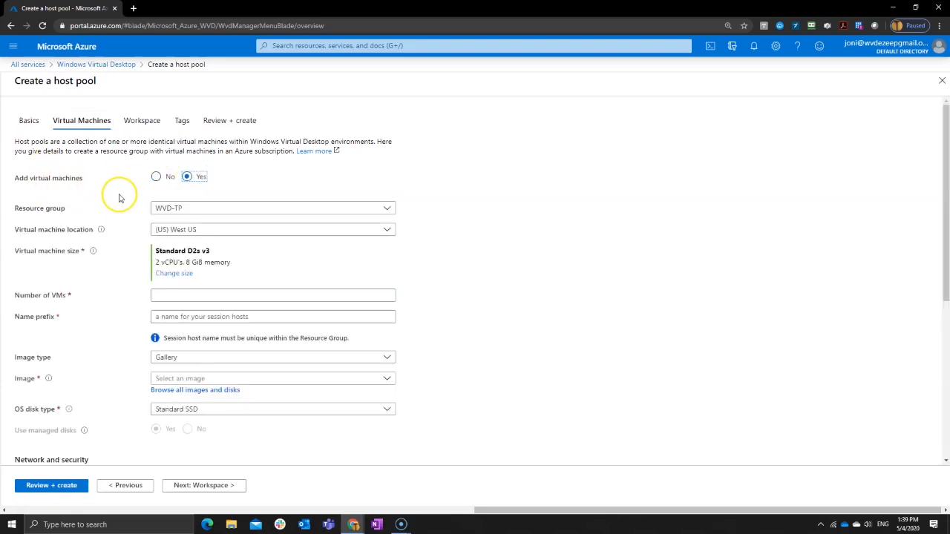
mouse_move(124, 186)
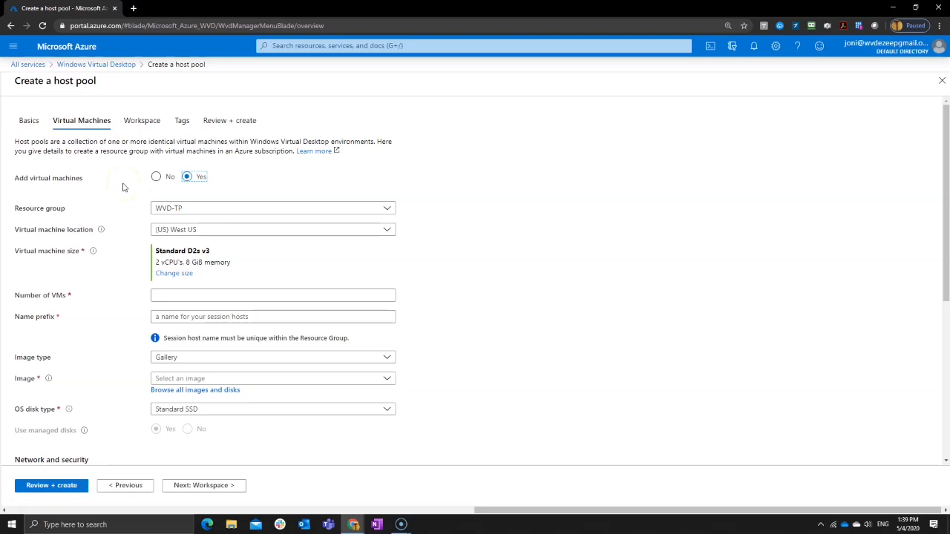
mouse_move(130, 191)
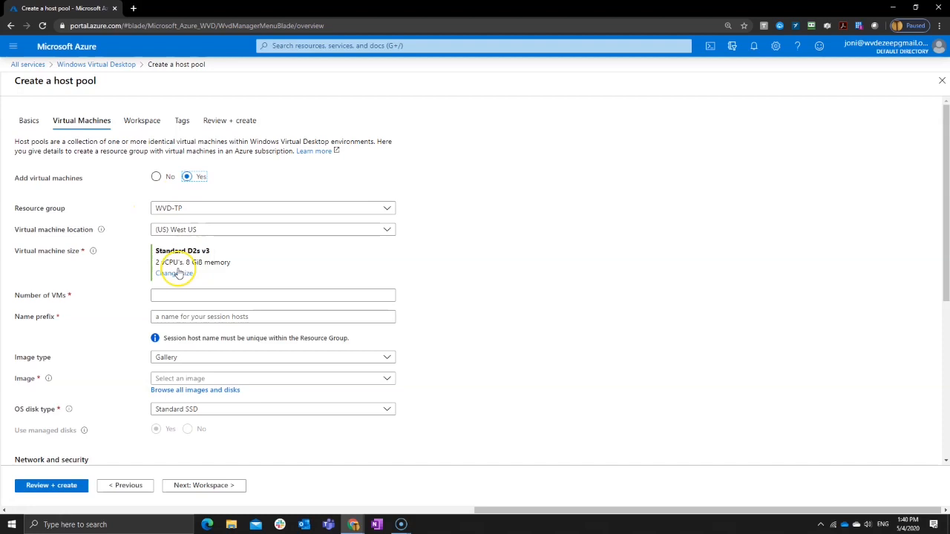
click(273, 294)
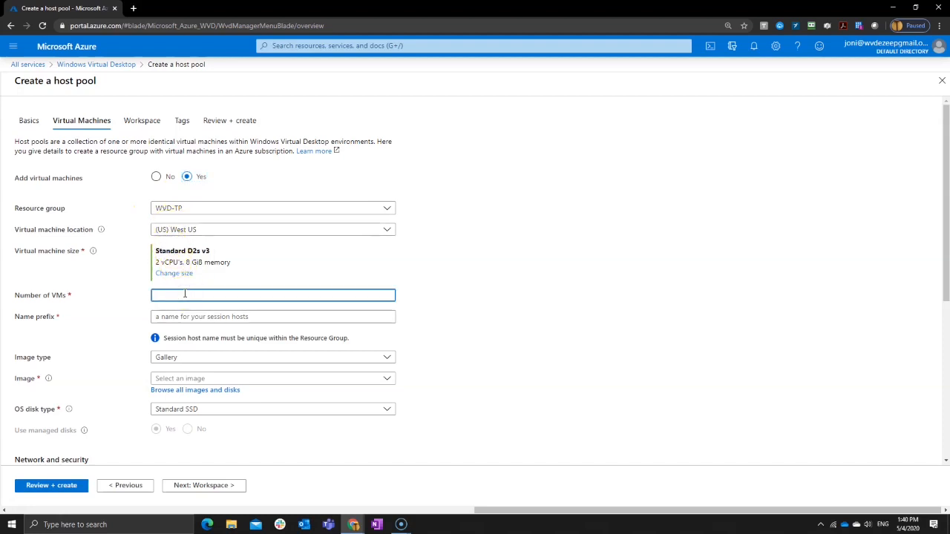
text(1)
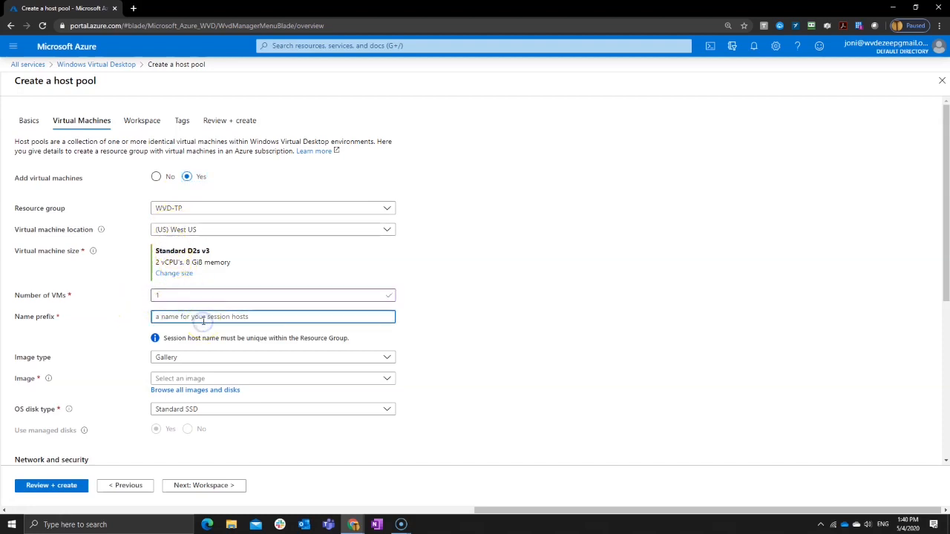
text(V)
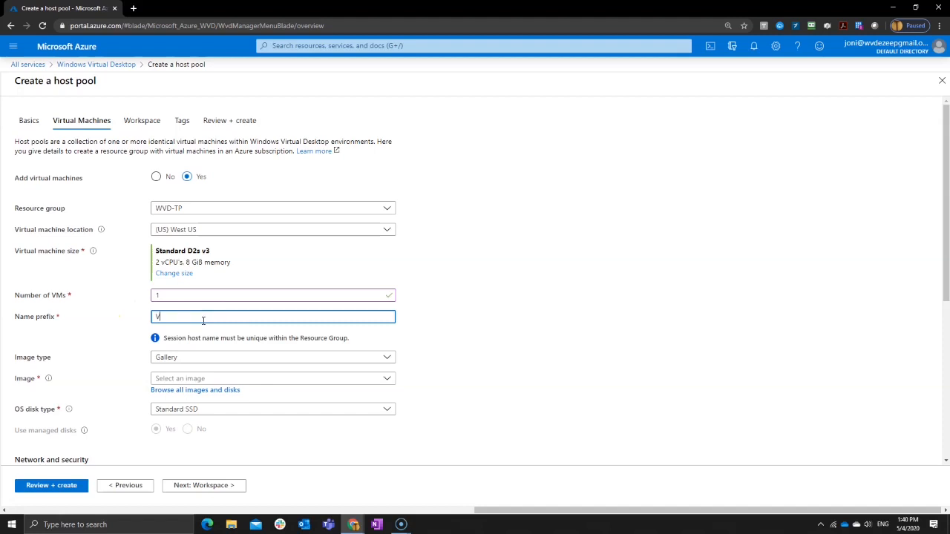
text(Wezeep)
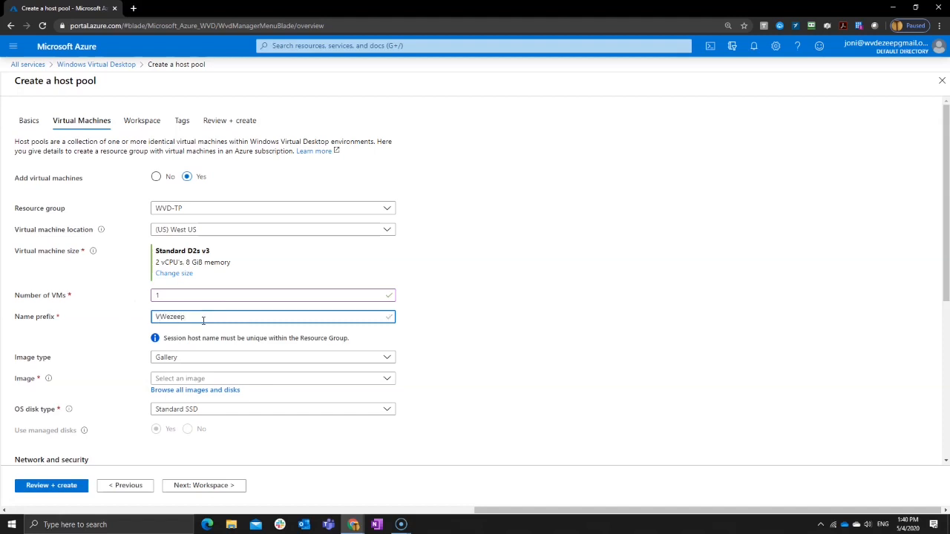
click(273, 378)
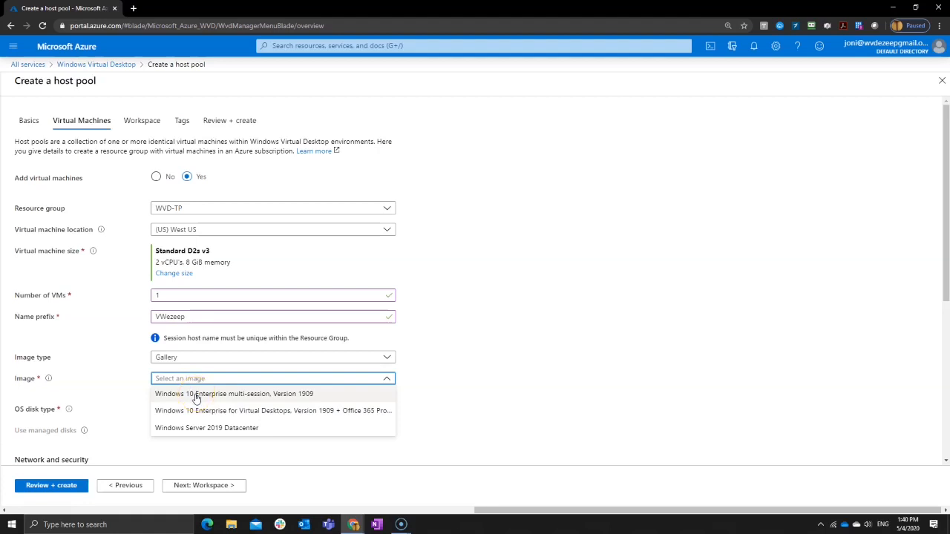
click(234, 394)
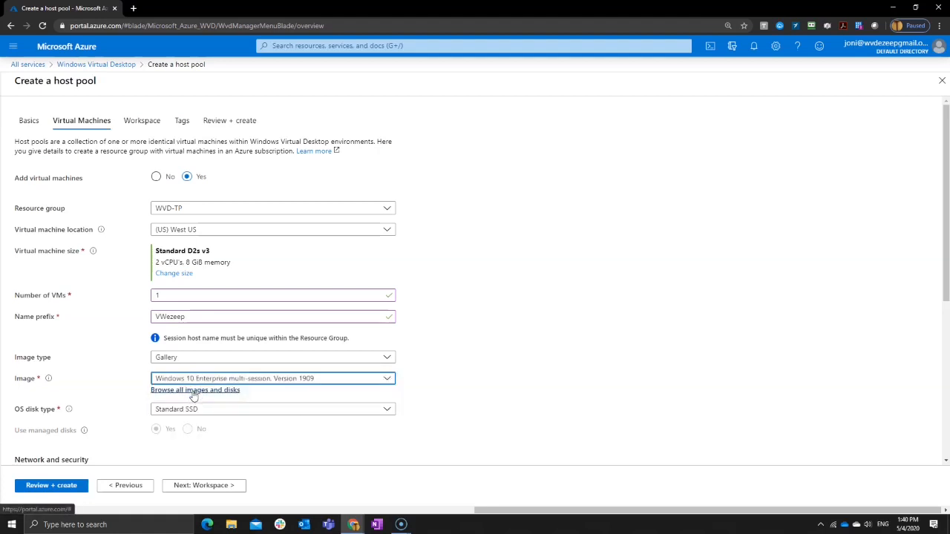
Enter the domain join admin account credentials and continue to the workspace settings.
scroll(down, 3)
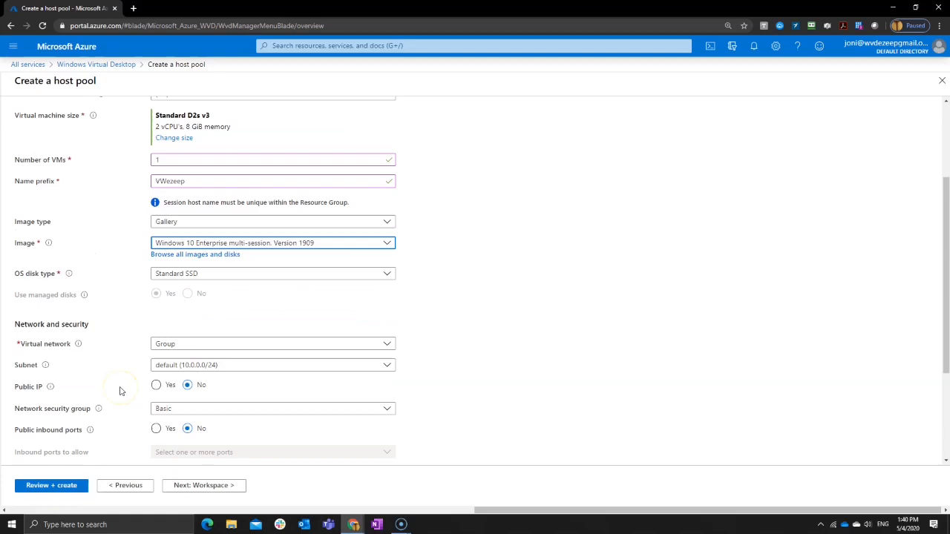
scroll(down, 3)
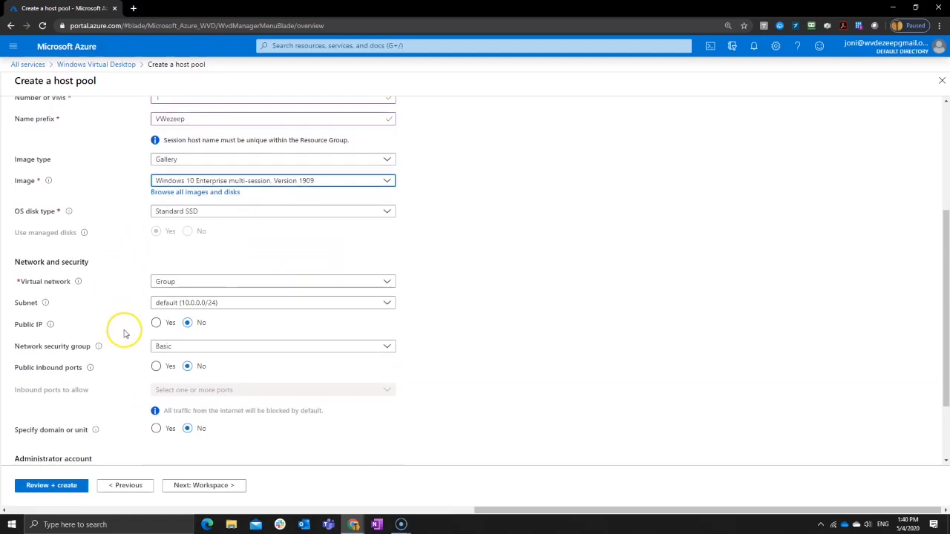
scroll(down, 3)
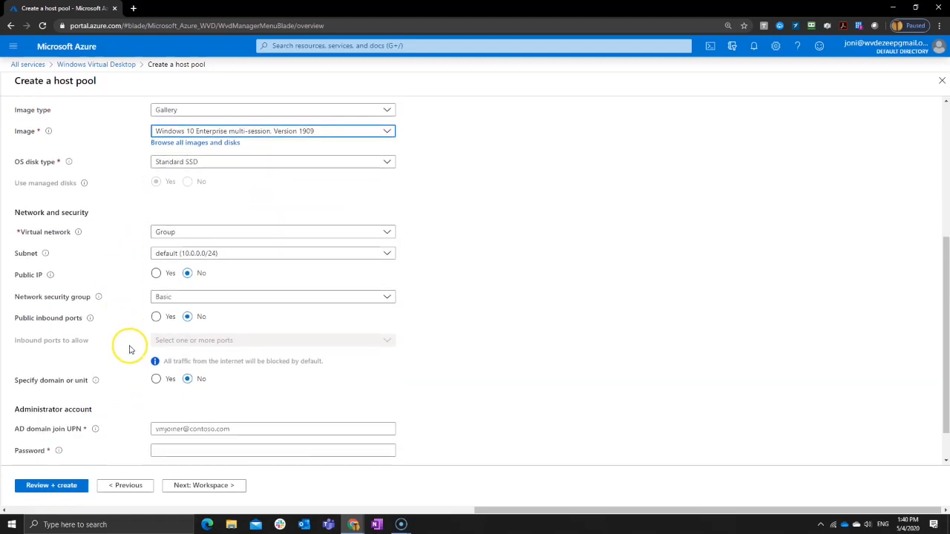
scroll(down, 3)
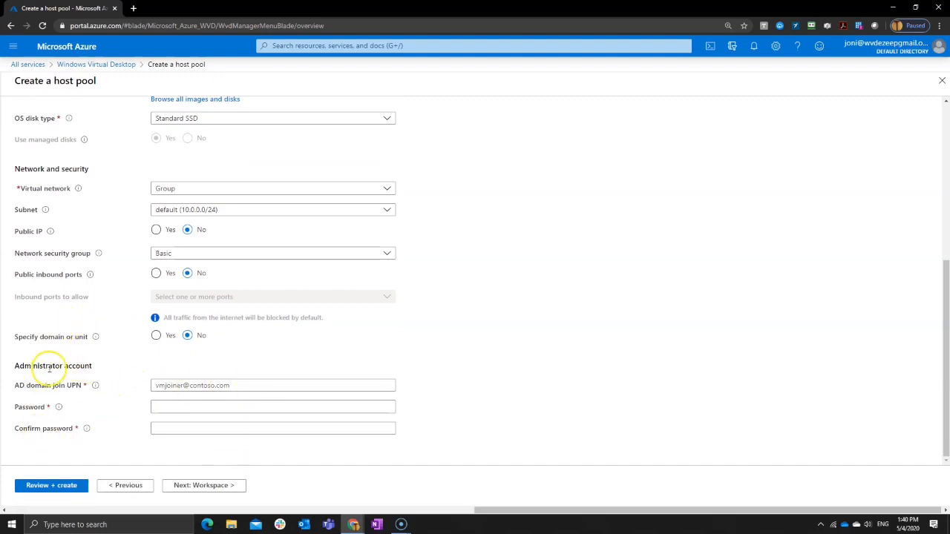
click(273, 386)
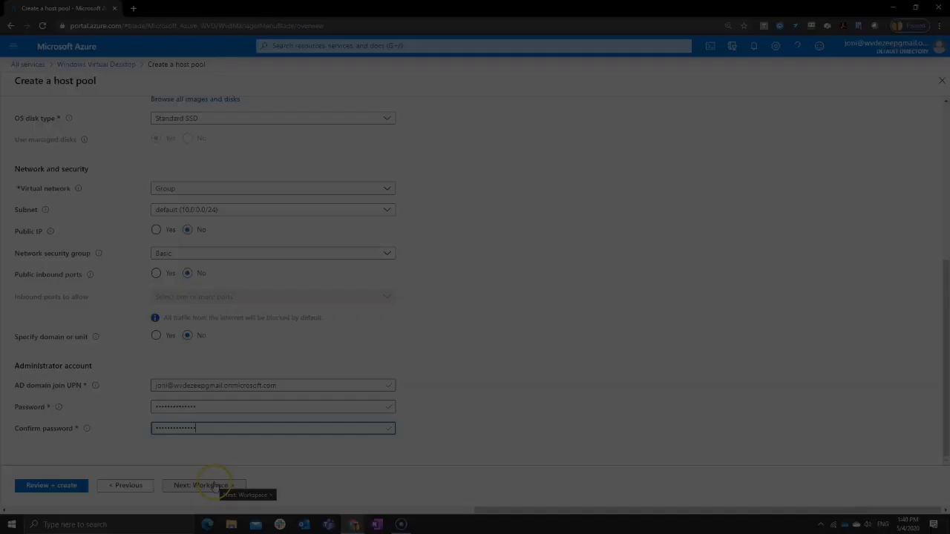
click(205, 485)
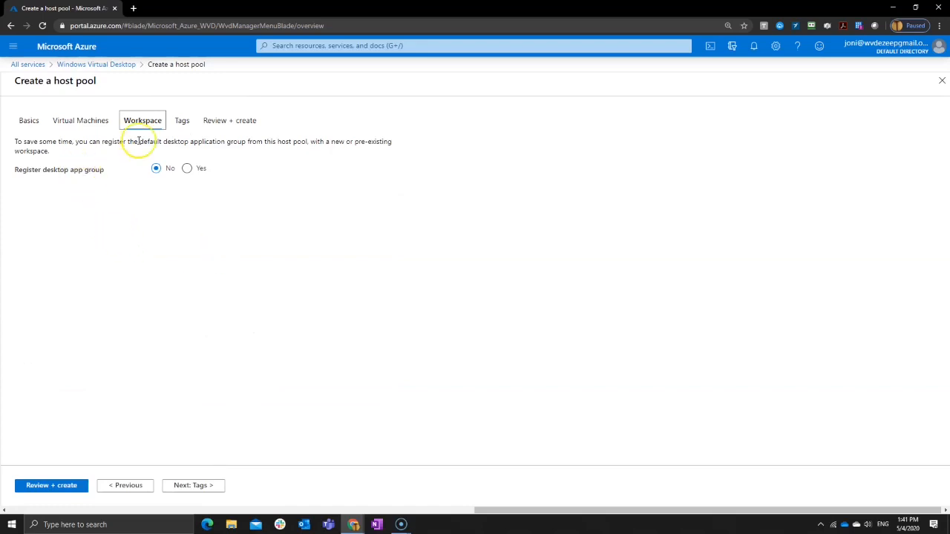
Register the desktop app group to a new 'ez' workspace and continue to tags.
click(187, 168)
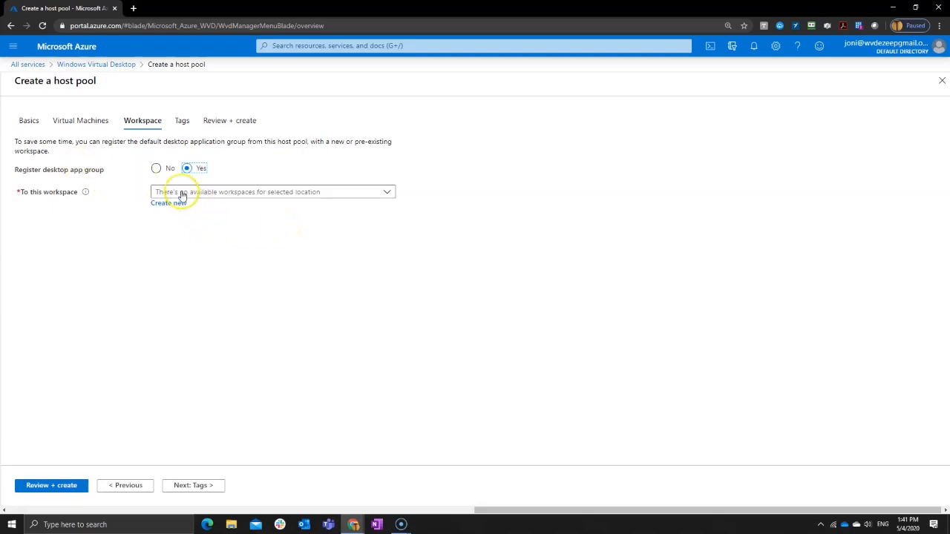
click(170, 202)
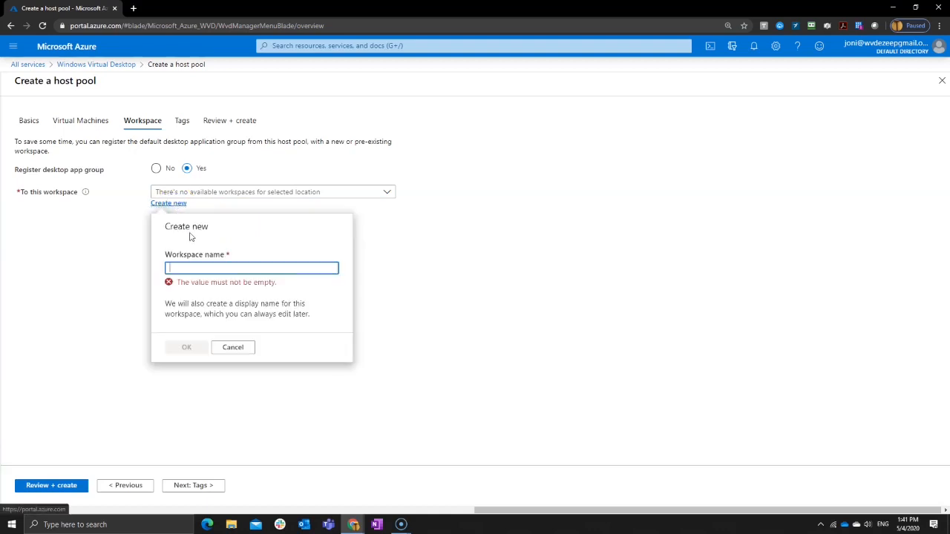
text(ezeep Workspace)
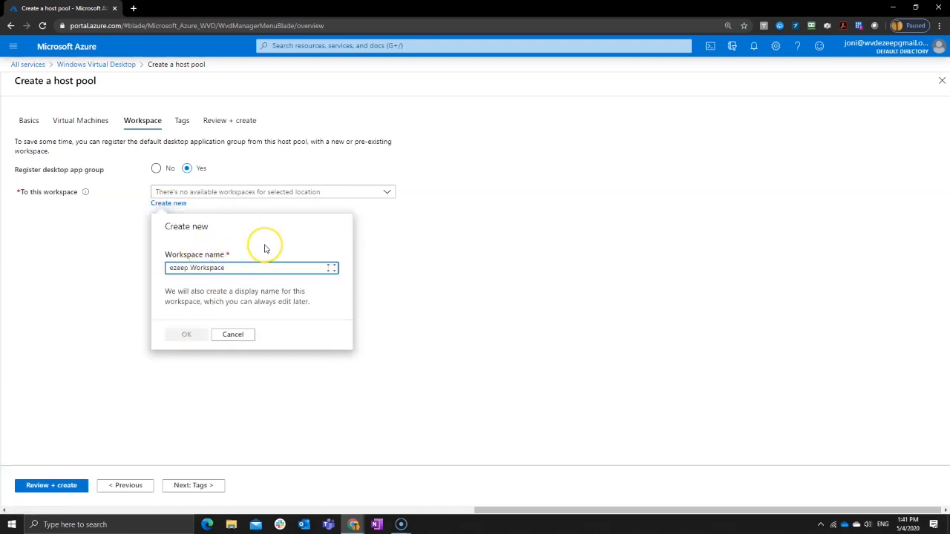
click(187, 334)
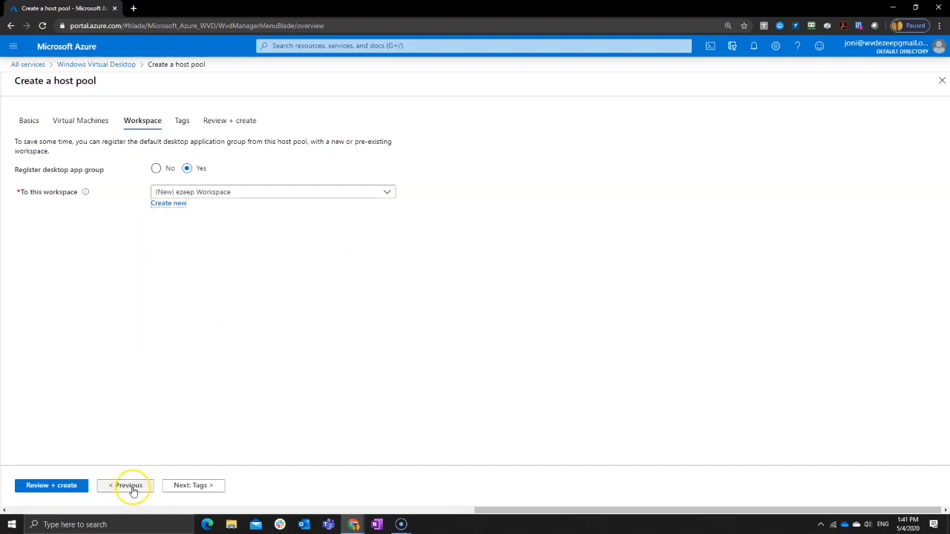
click(193, 485)
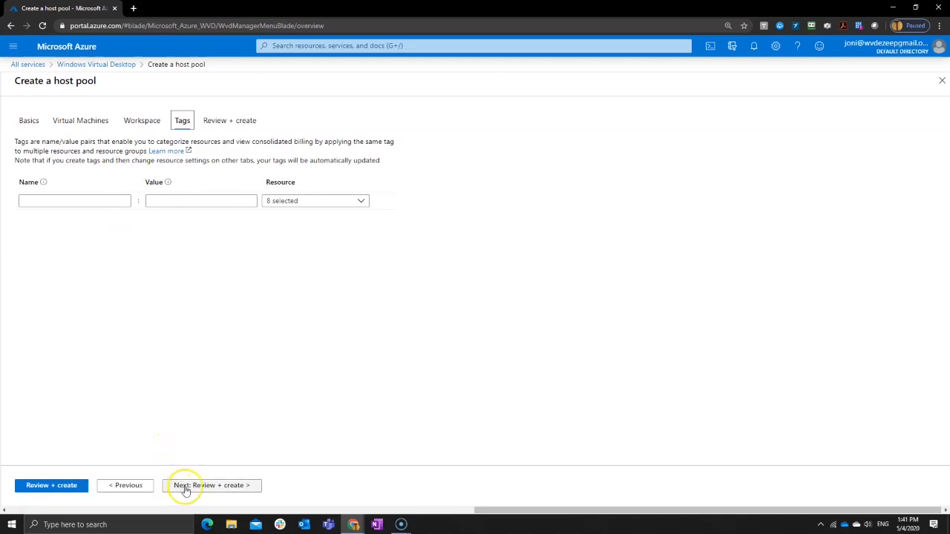
Review the host pool configuration and create it, starting the deployment.
click(211, 486)
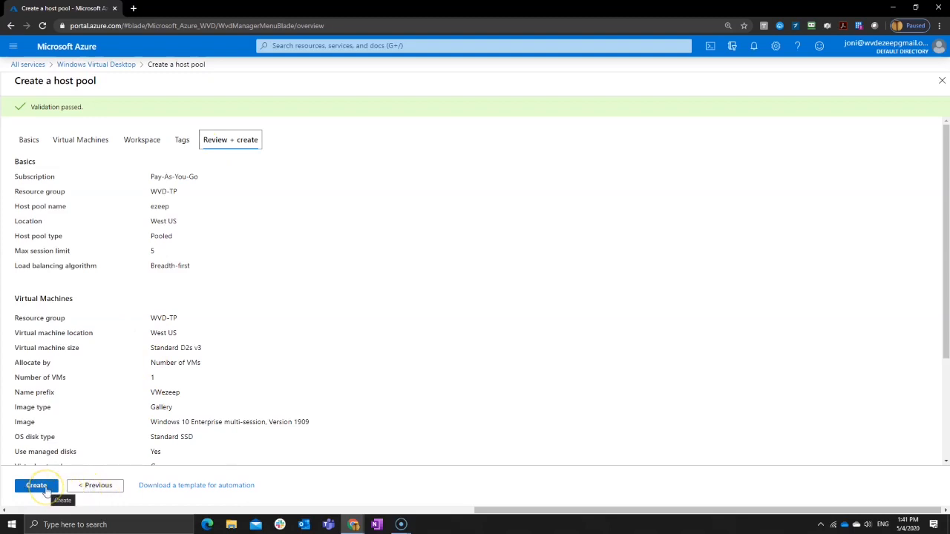
click(35, 485)
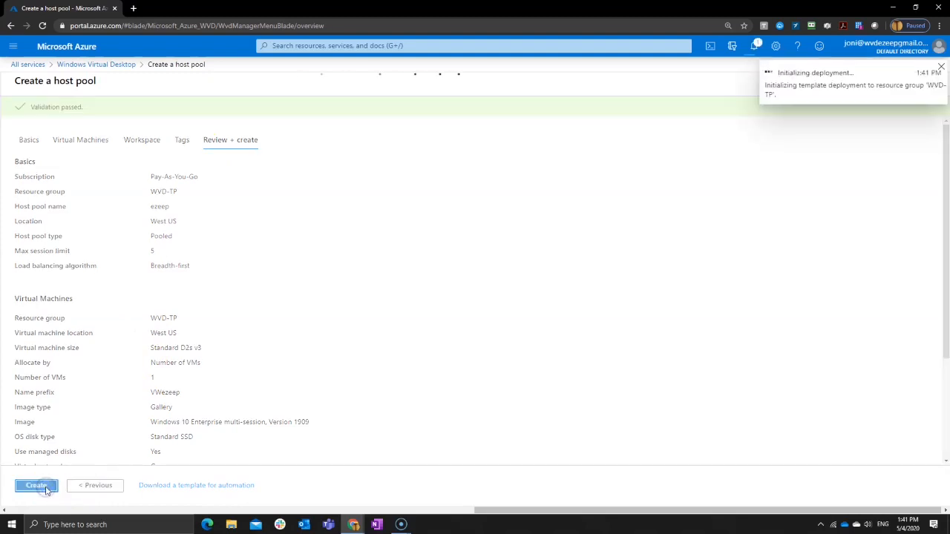
click(35, 486)
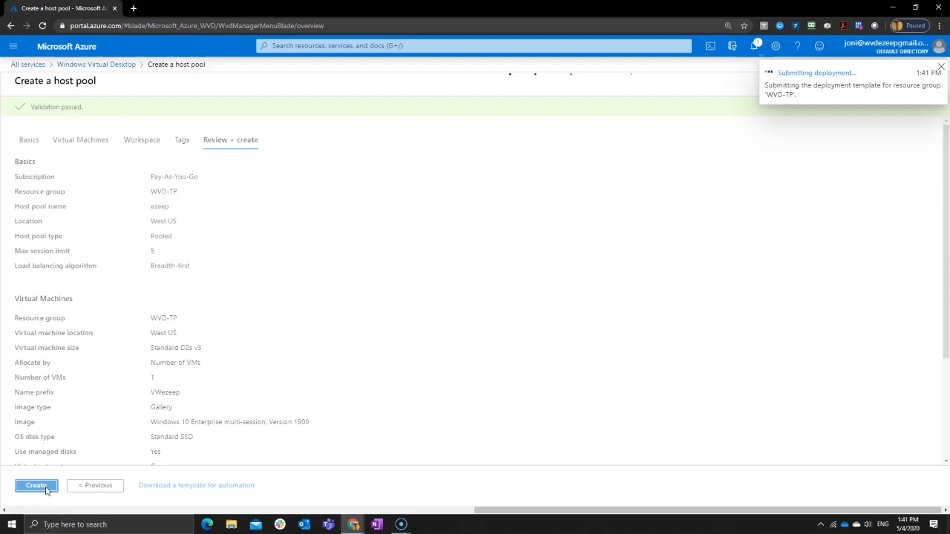
click(36, 485)
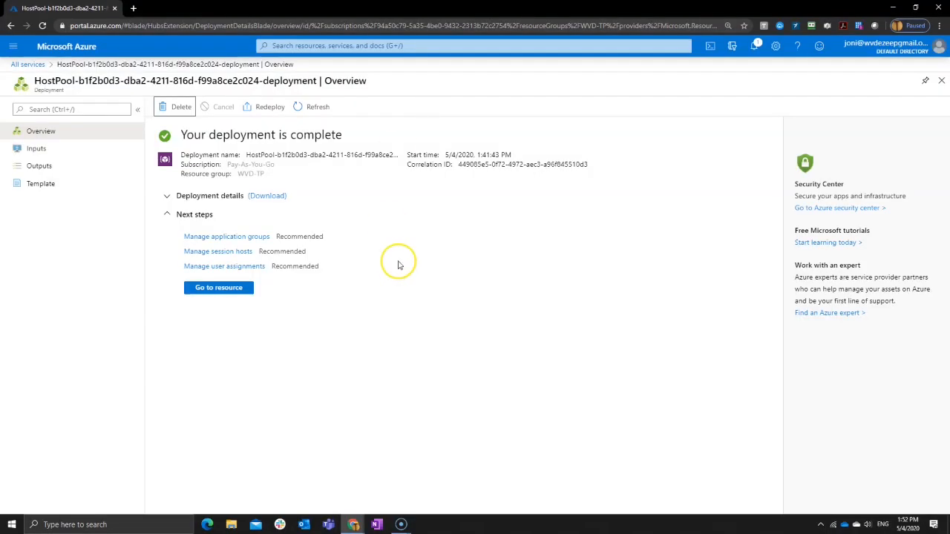
Go to the newly deployed ezeep host pool resource.
click(218, 288)
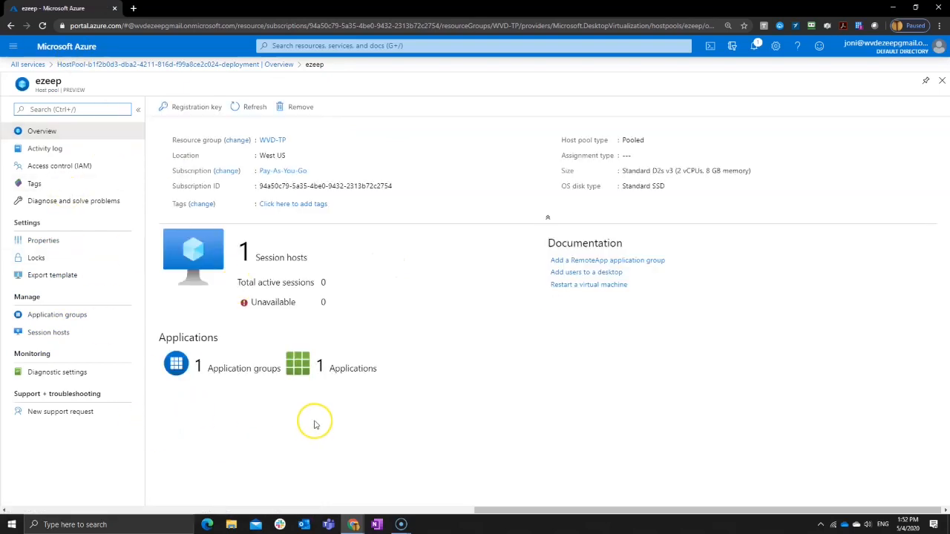
mouse_move(242, 175)
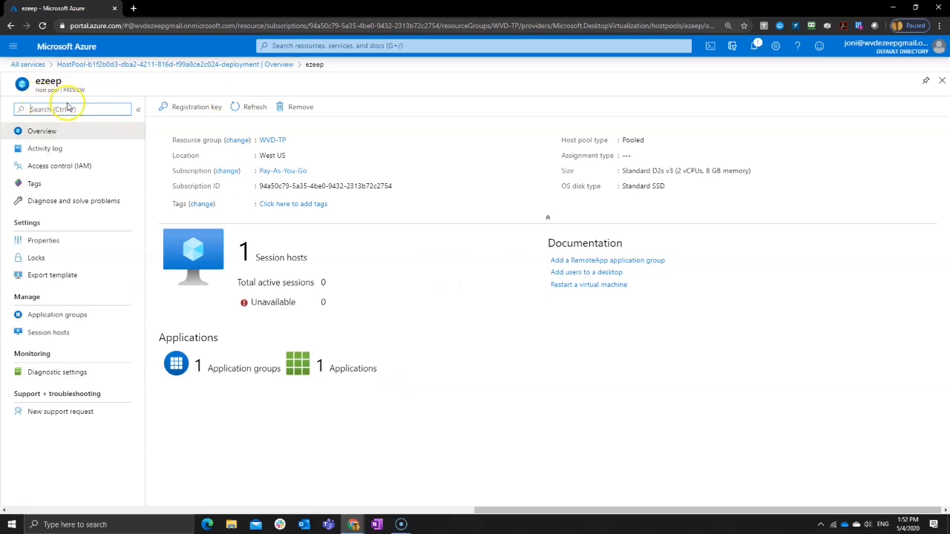
mouse_move(116, 91)
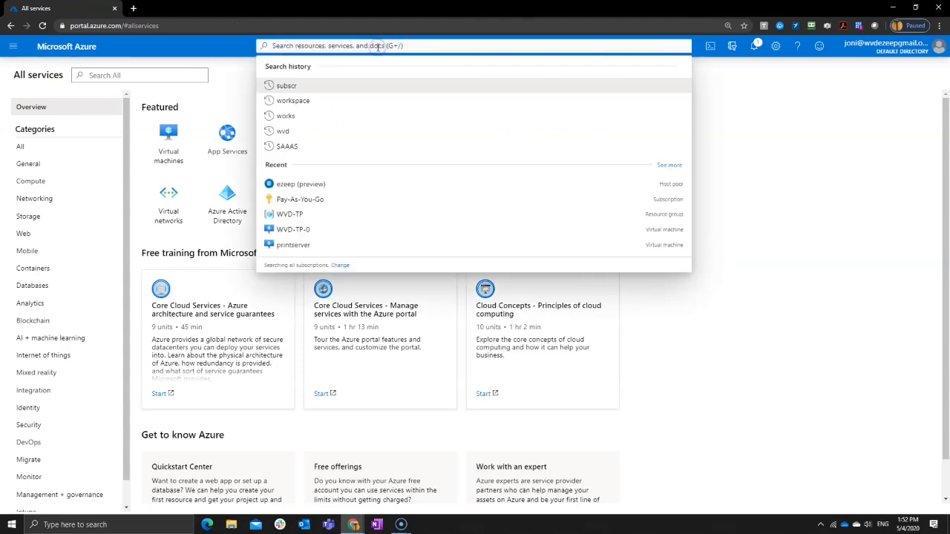
Find Windows Virtual Desktop via 'wvd', view its host pools, then its application groups.
text(wvd)
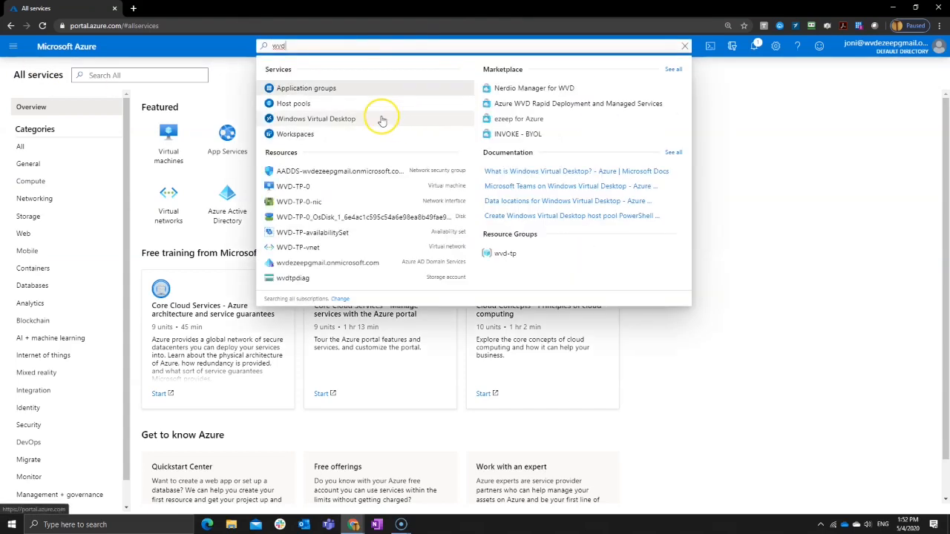
click(315, 119)
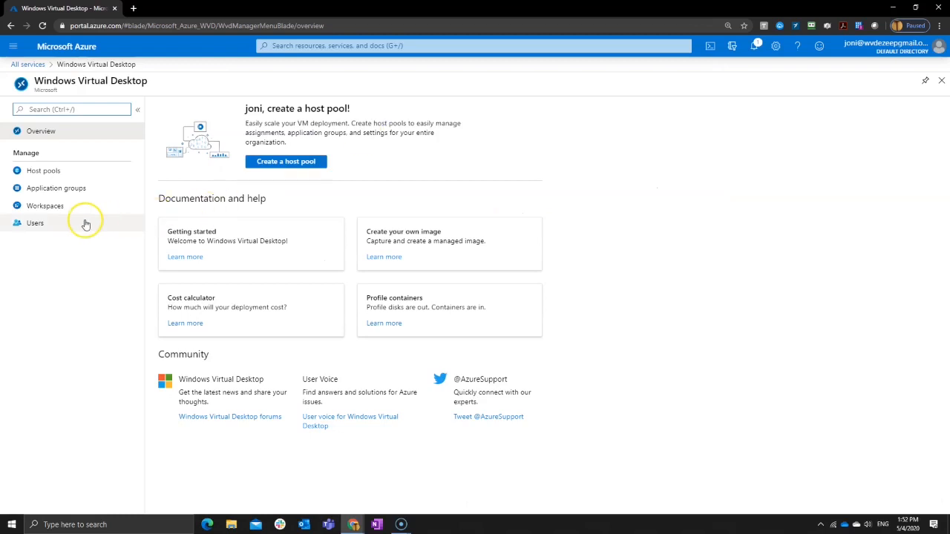
click(43, 170)
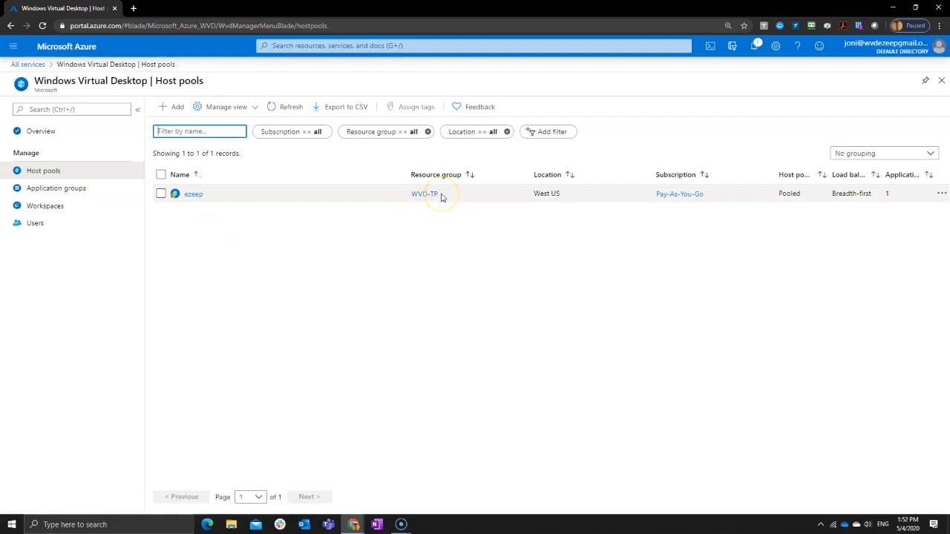
mouse_move(193, 199)
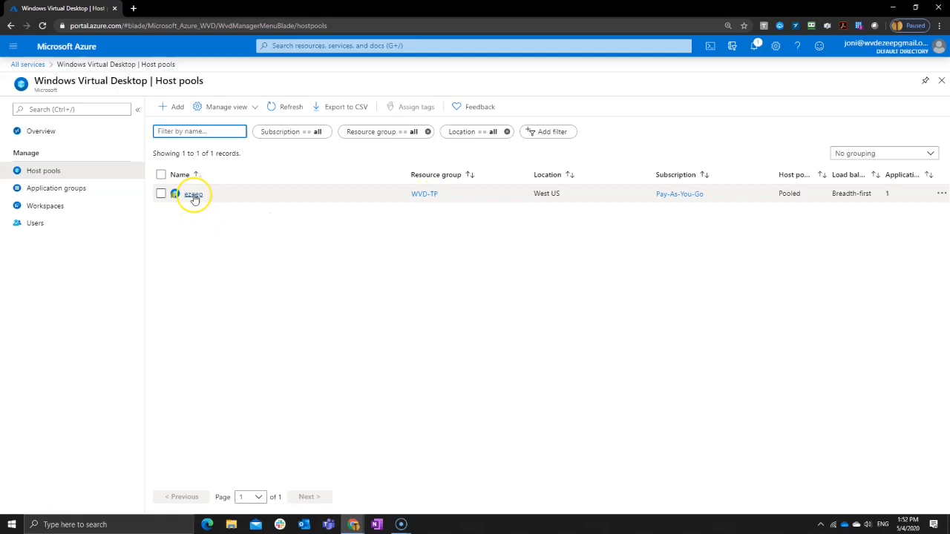
click(57, 187)
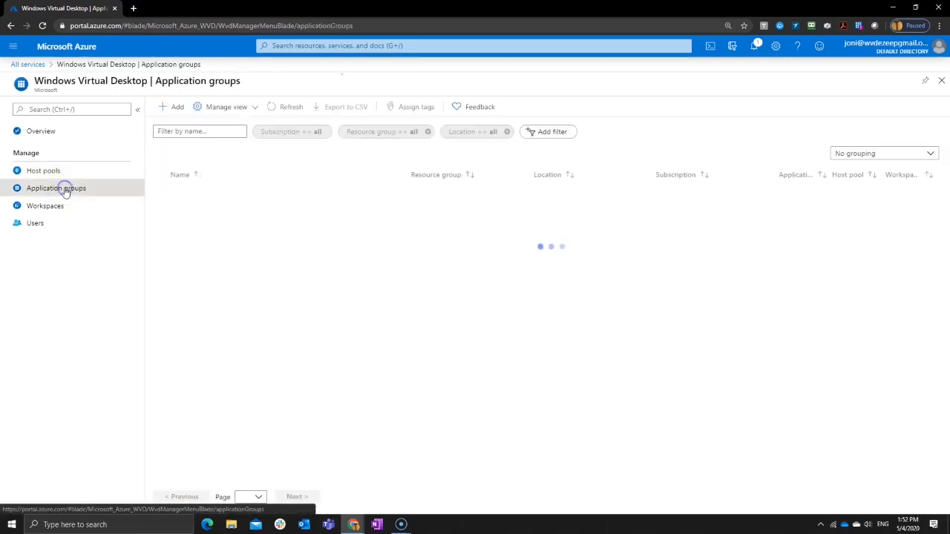
View the ezeep-DAG group's assignments and search them for 'spring'.
click(57, 187)
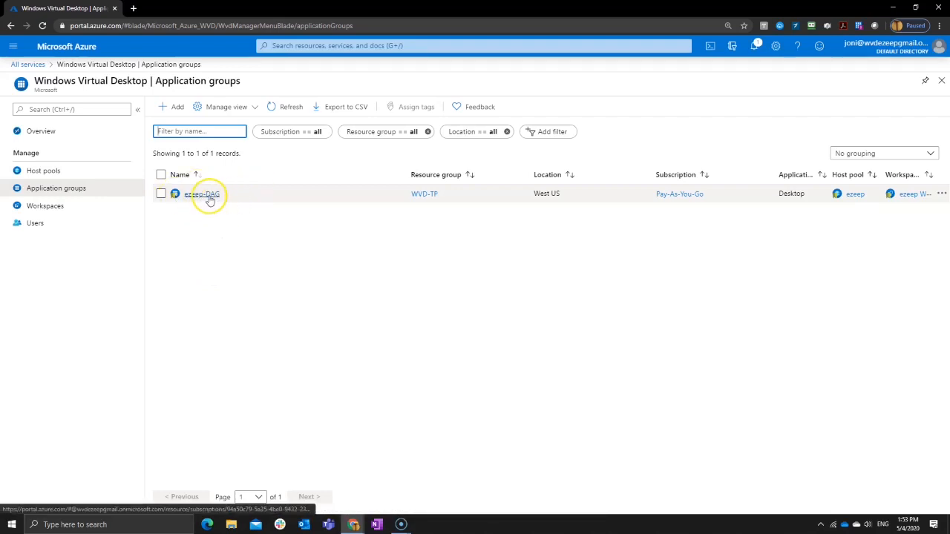
click(203, 193)
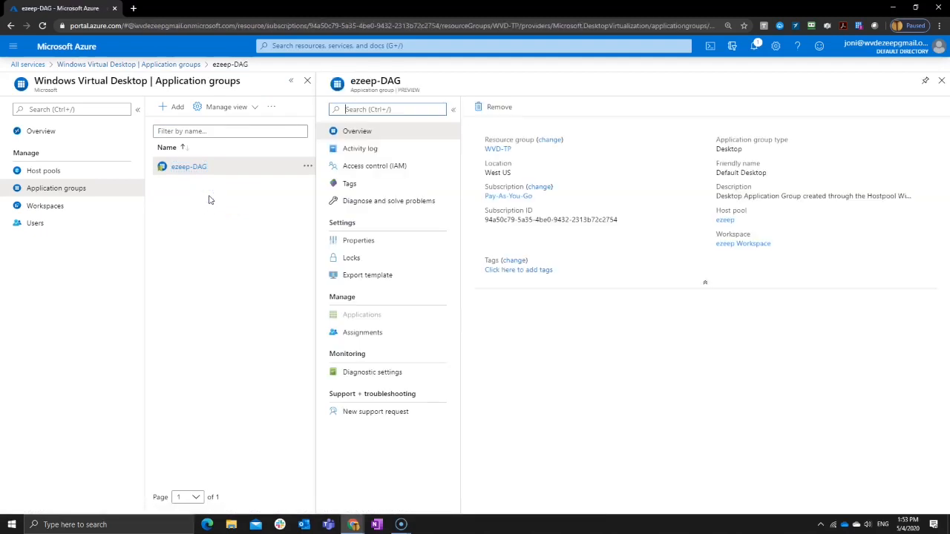
click(362, 332)
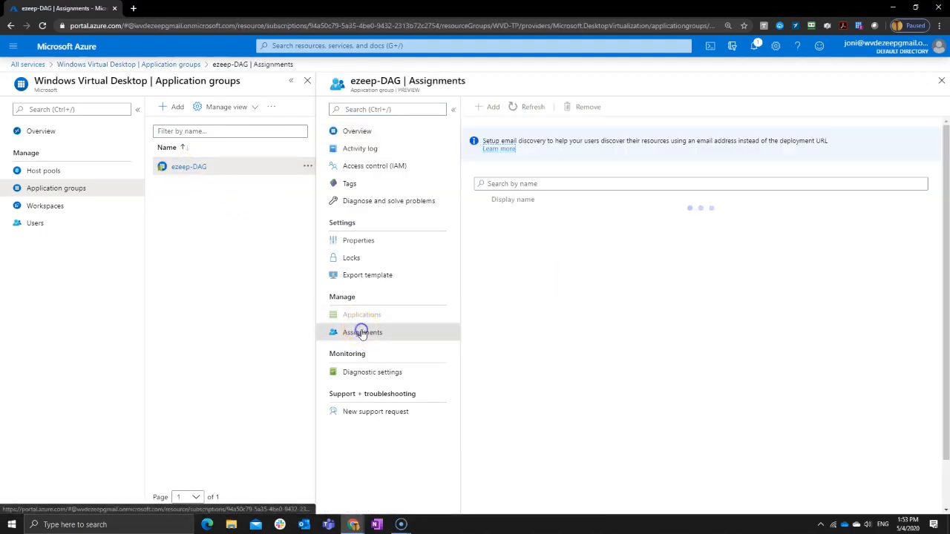
click(362, 332)
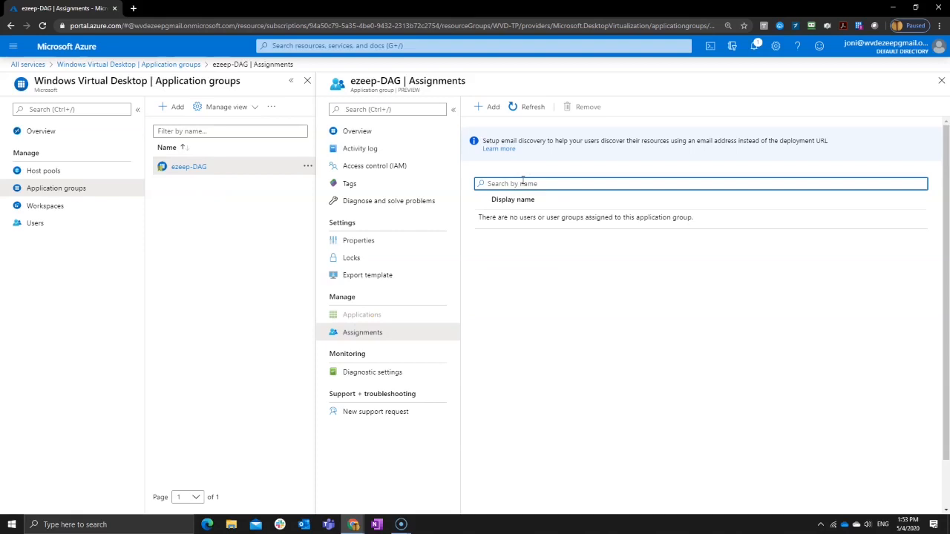
text(spring)
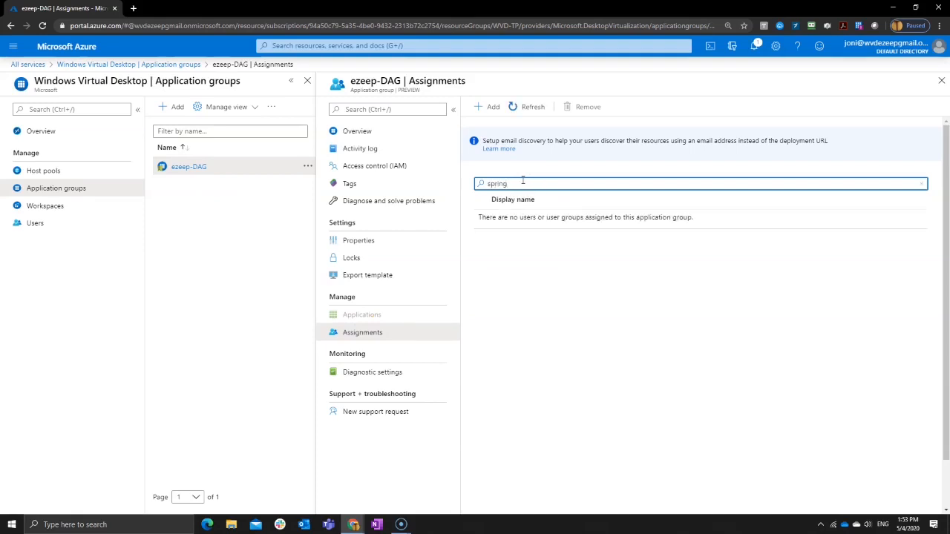
mouse_move(523, 184)
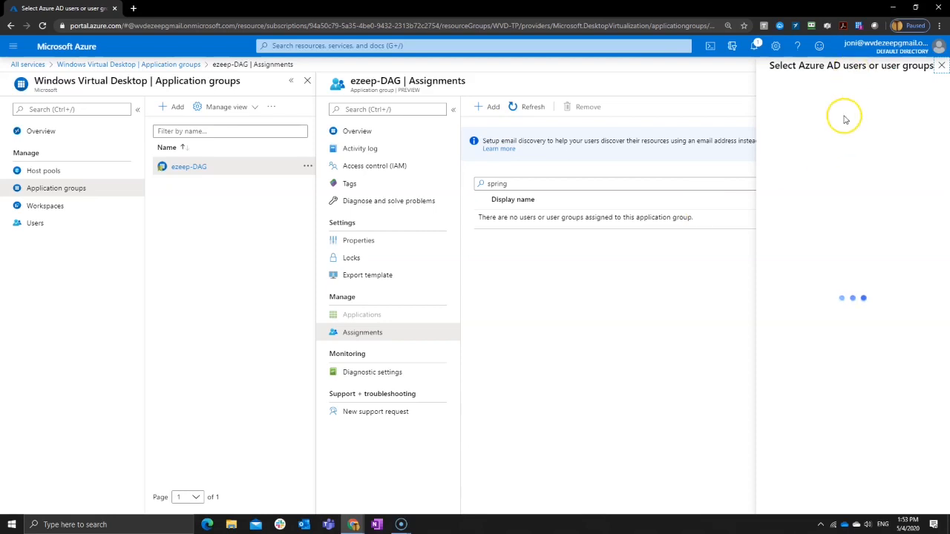
Search the directory for 'spring', select the matching user and confirm the assignment.
click(849, 113)
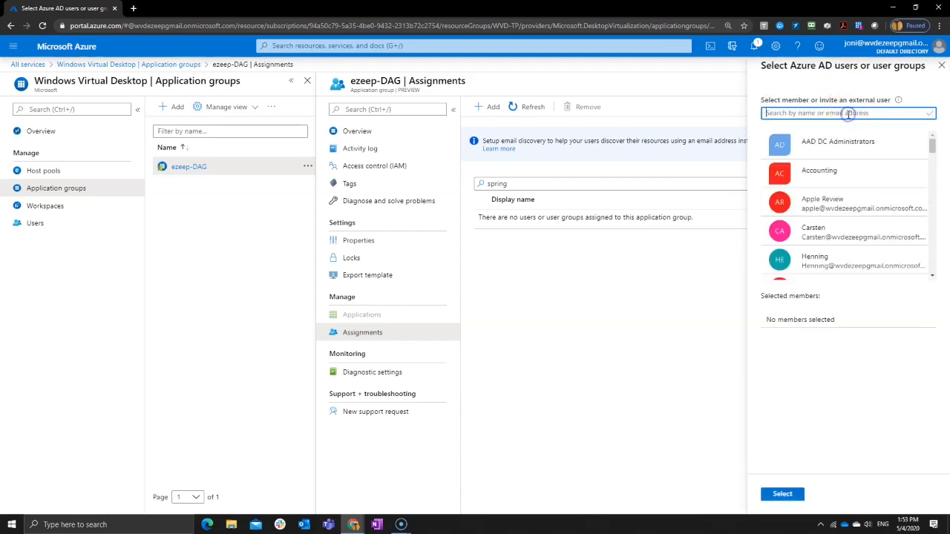
text(spring)
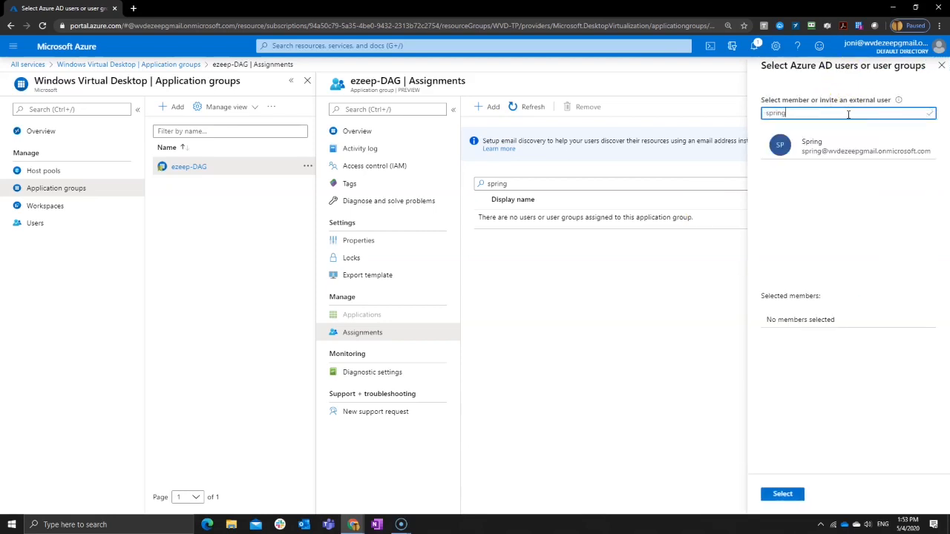
click(846, 146)
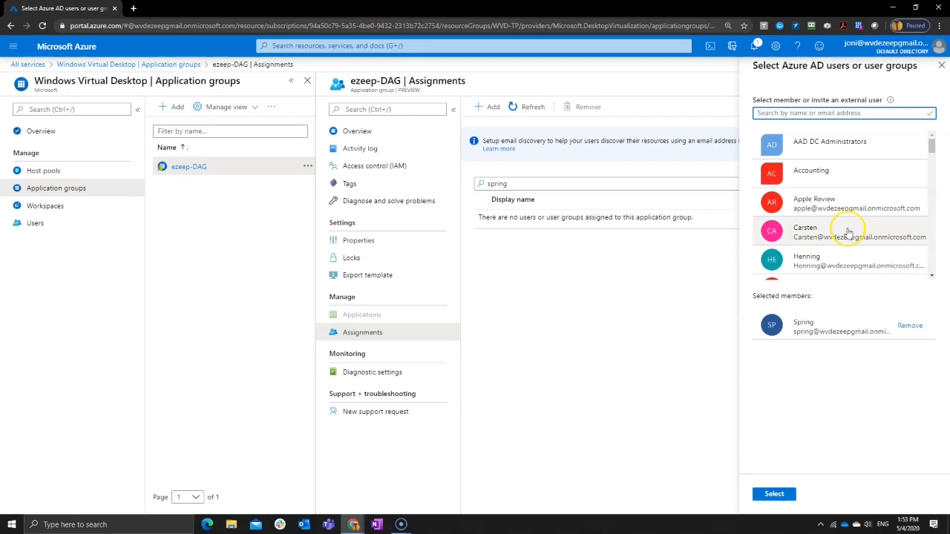
scroll(down, 3)
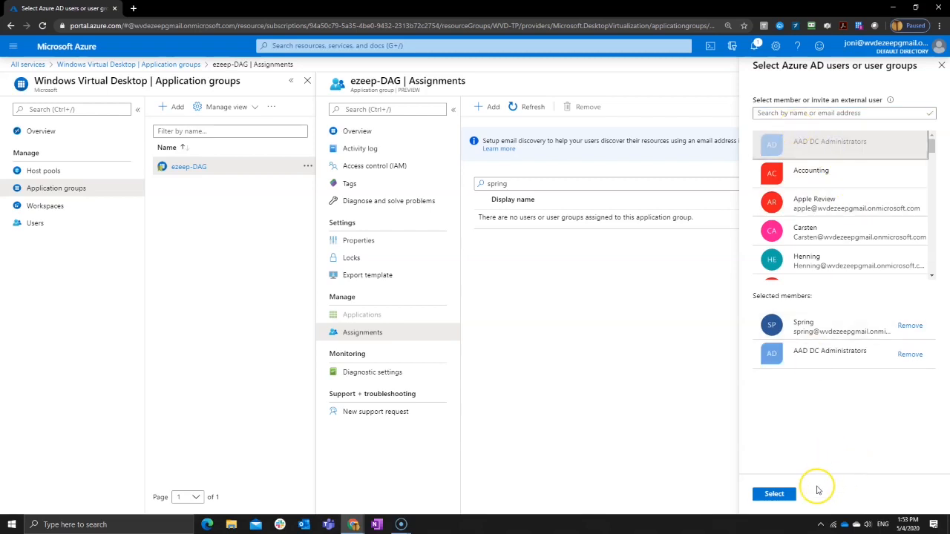
click(774, 493)
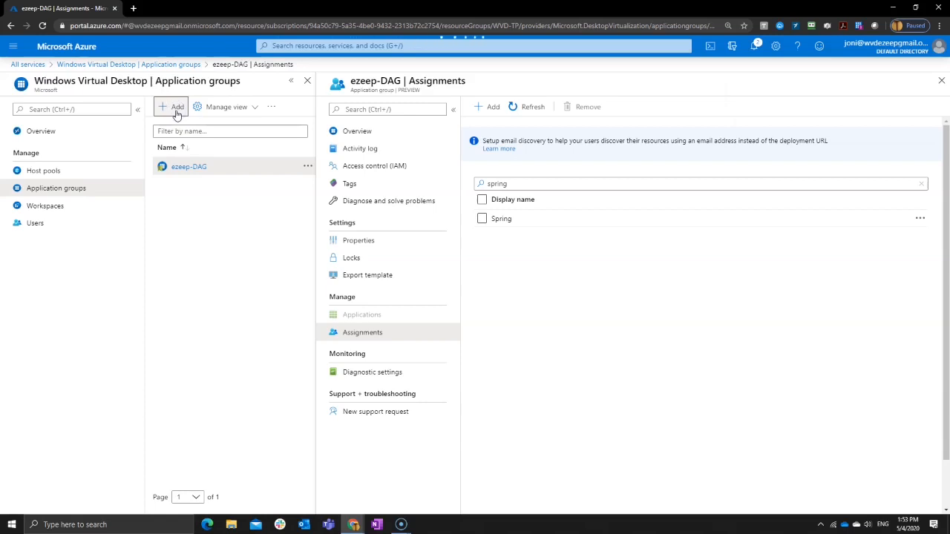
Start a new application group in resource group WVD-TP named Paint and continue to Assignments.
click(172, 107)
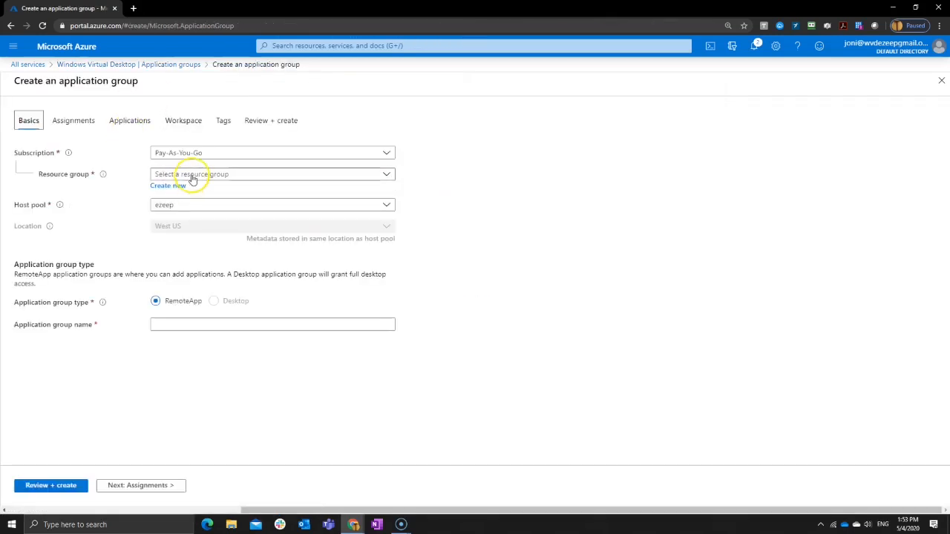
click(273, 174)
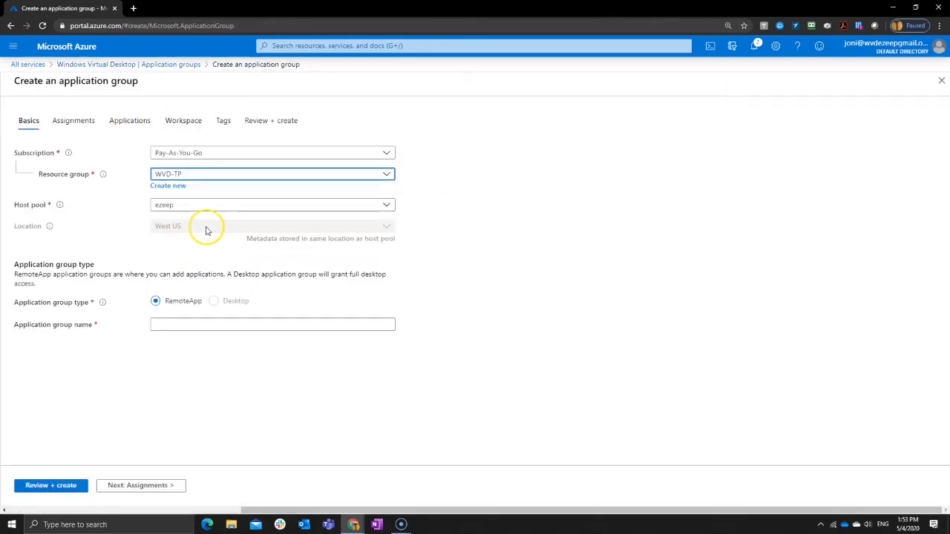
click(273, 324)
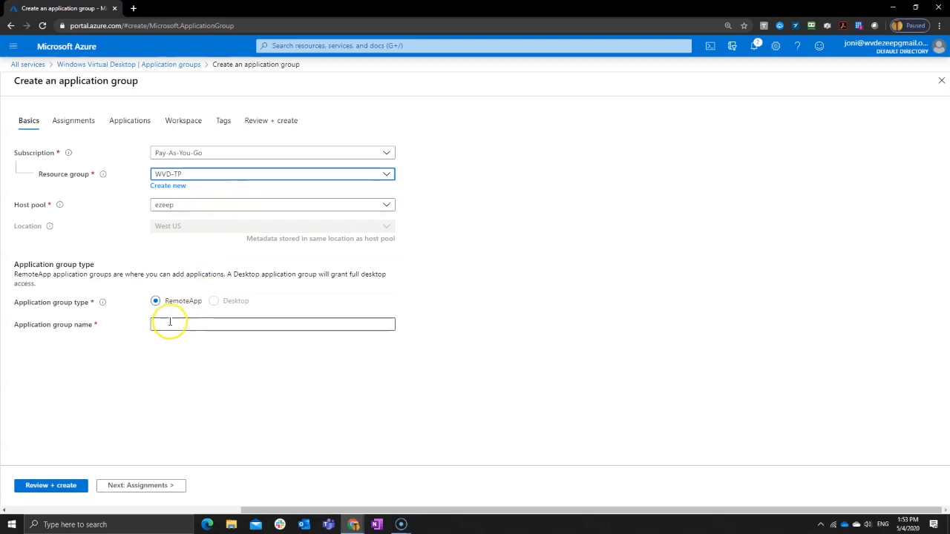
text(Pain)
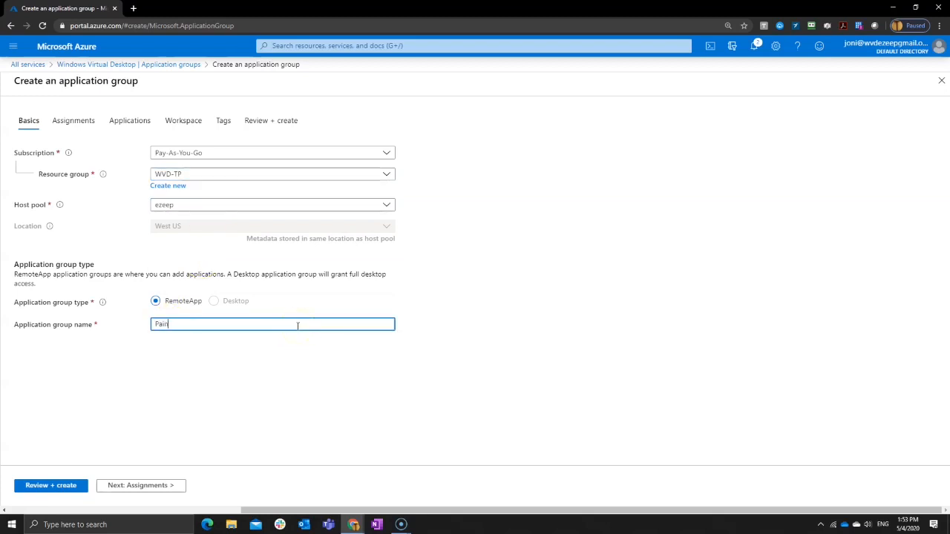
click(139, 485)
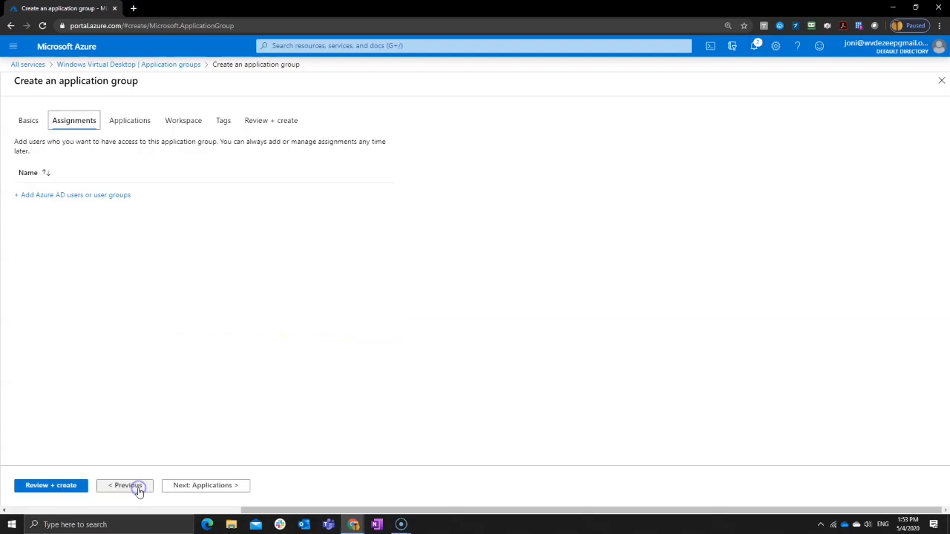
Search Azure AD users for 'spring' and select Spring as a member of the group.
click(74, 194)
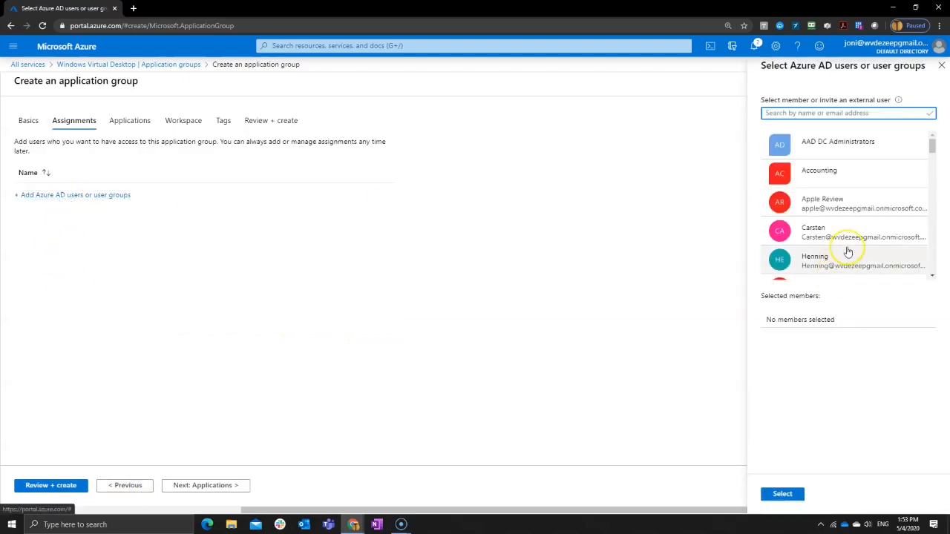
click(849, 113)
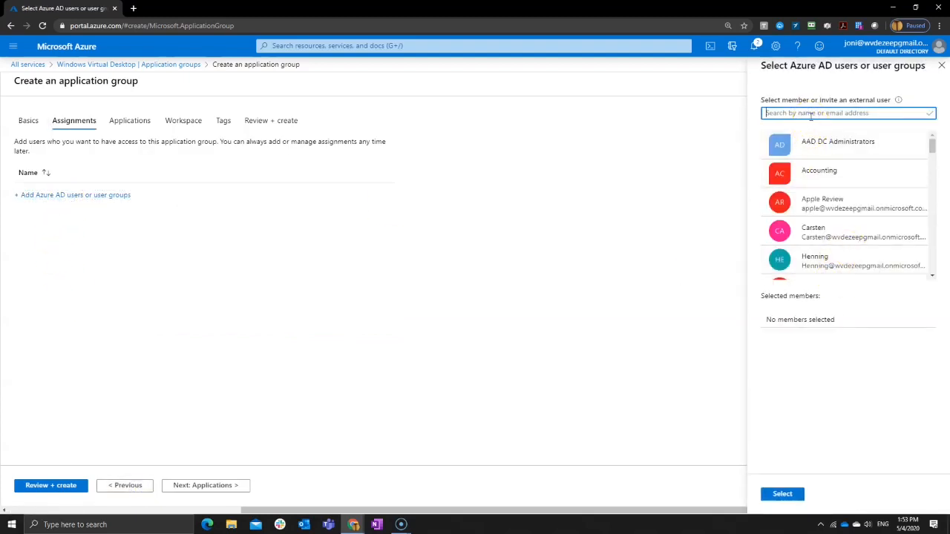
text(spring)
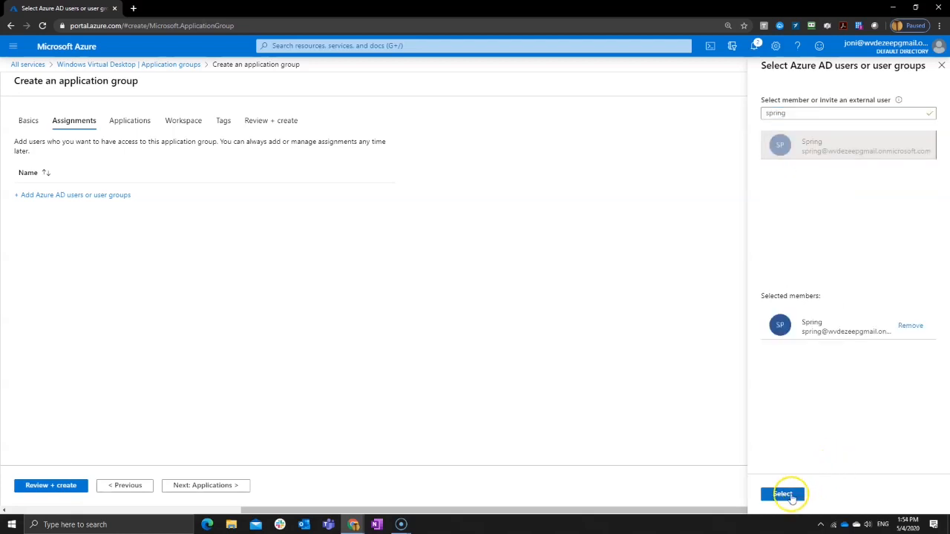
click(783, 493)
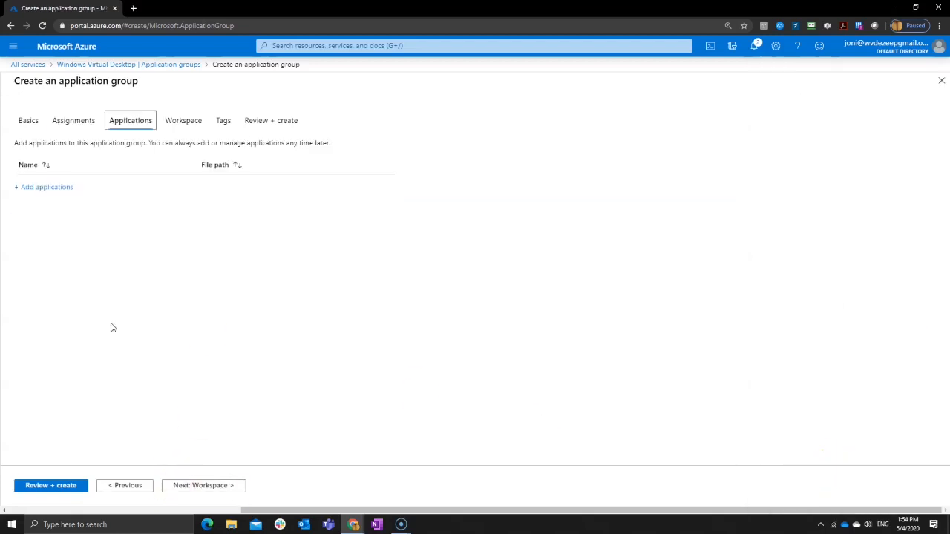
Add Paint (mspaint.exe) from the Start menu source as a published application and save it.
click(46, 187)
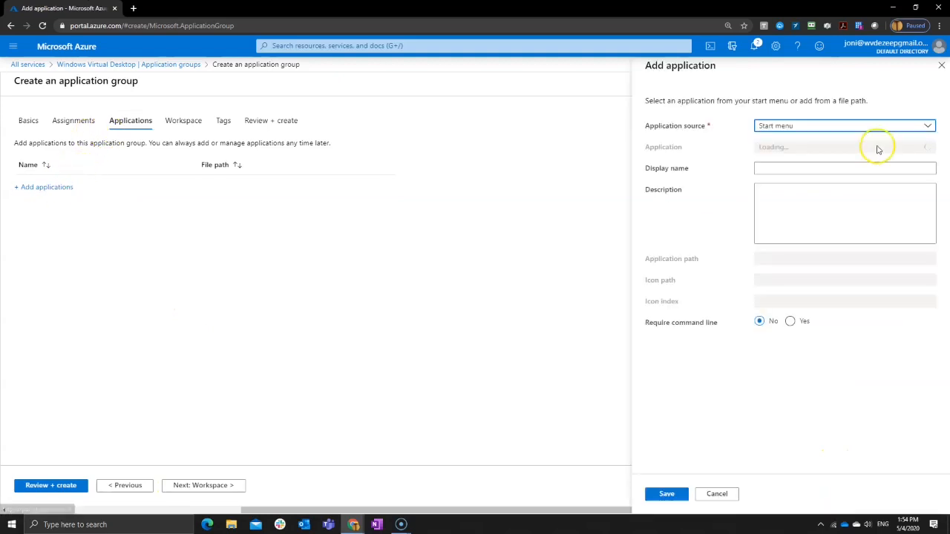
click(843, 124)
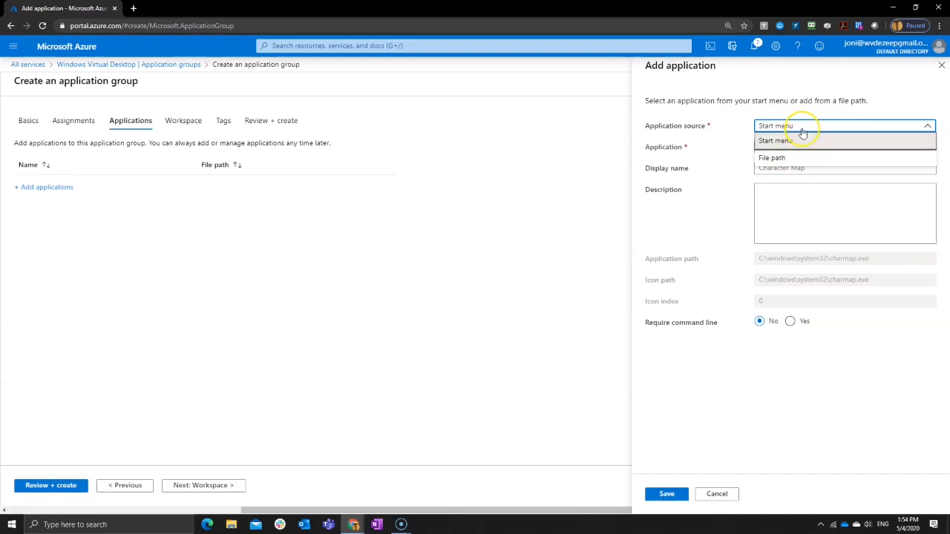
click(776, 141)
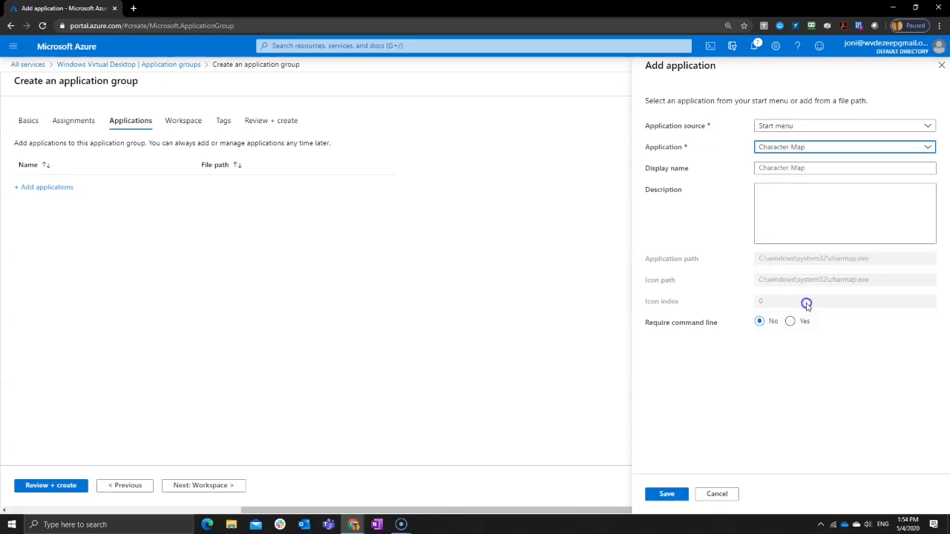
click(843, 147)
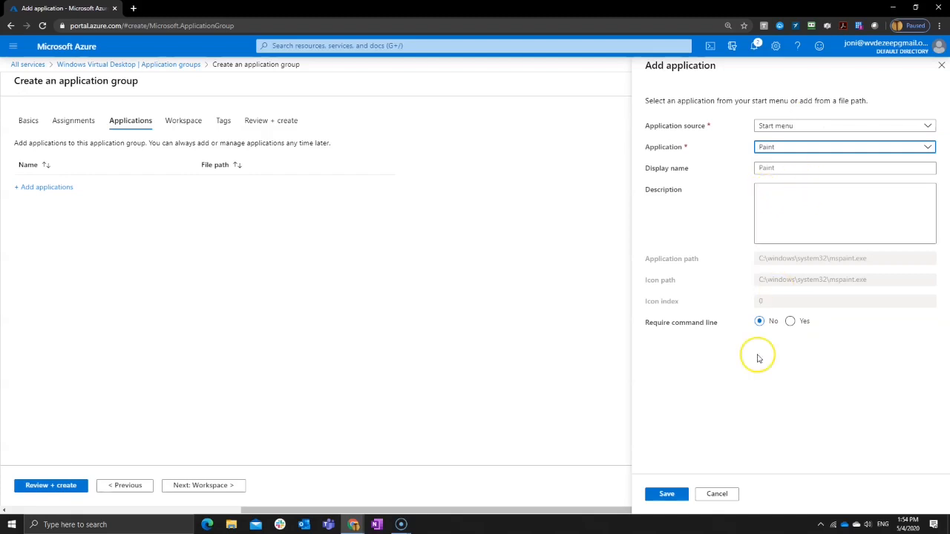
click(665, 493)
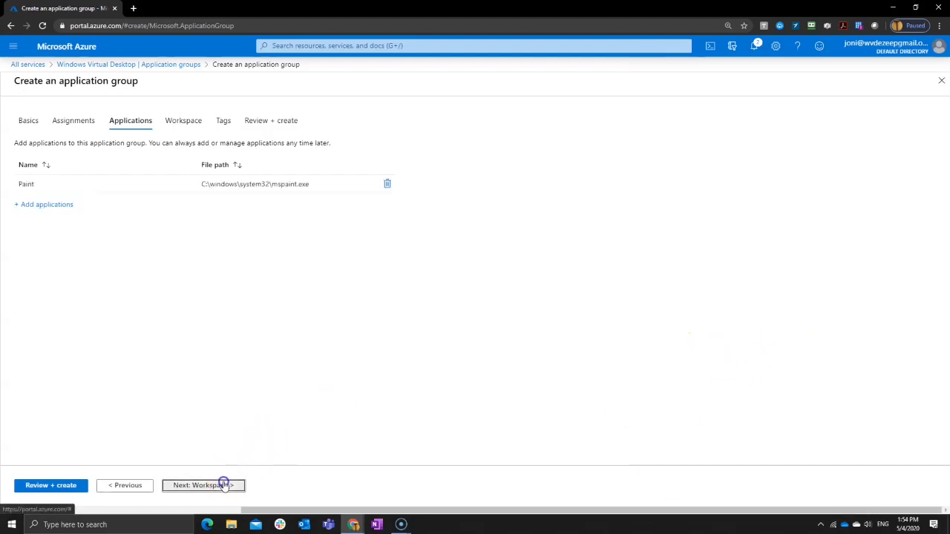
Register the group with ezeep Workspace, review the settings and create the Paint application group.
click(203, 484)
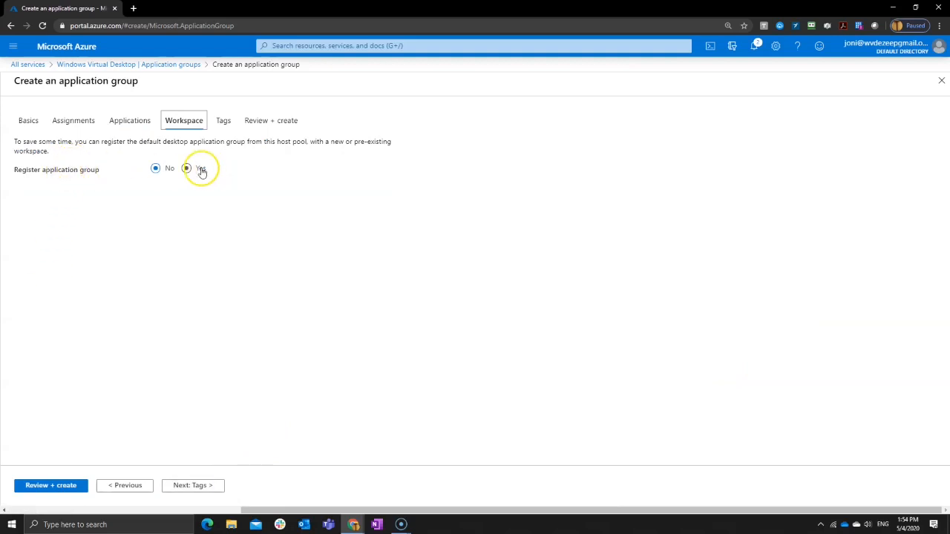
click(187, 167)
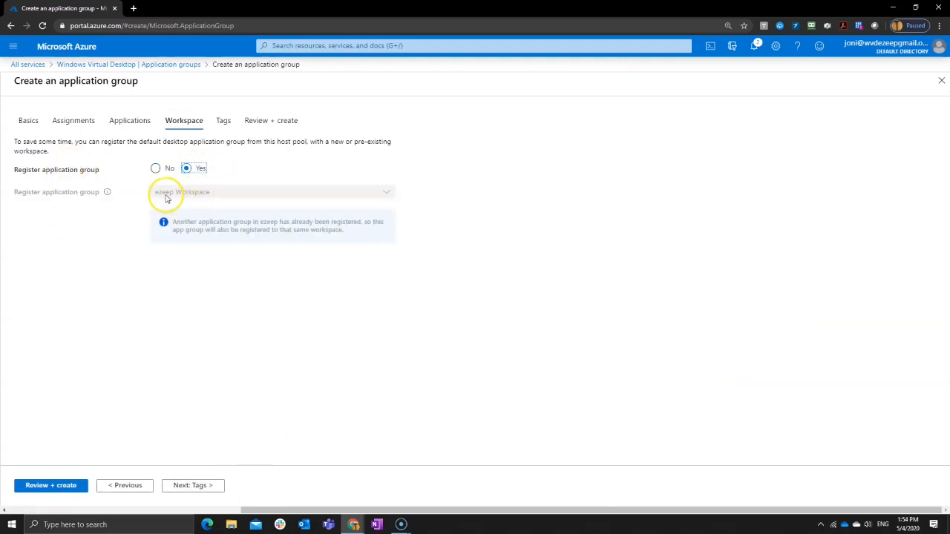
mouse_move(181, 200)
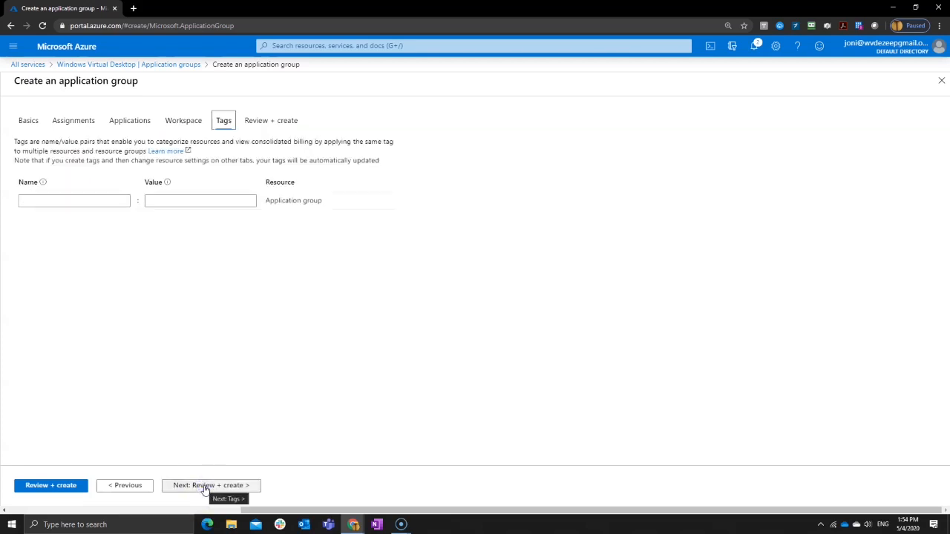
click(210, 484)
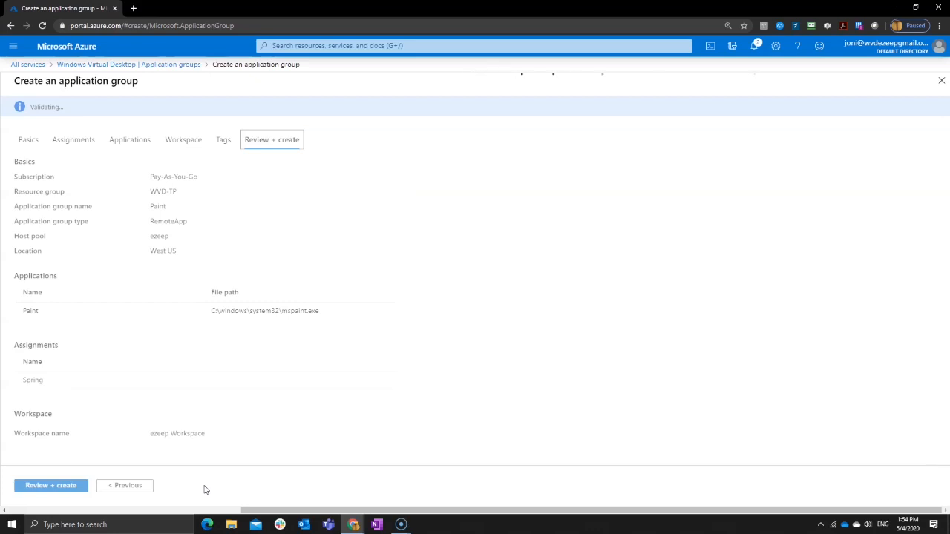
click(51, 486)
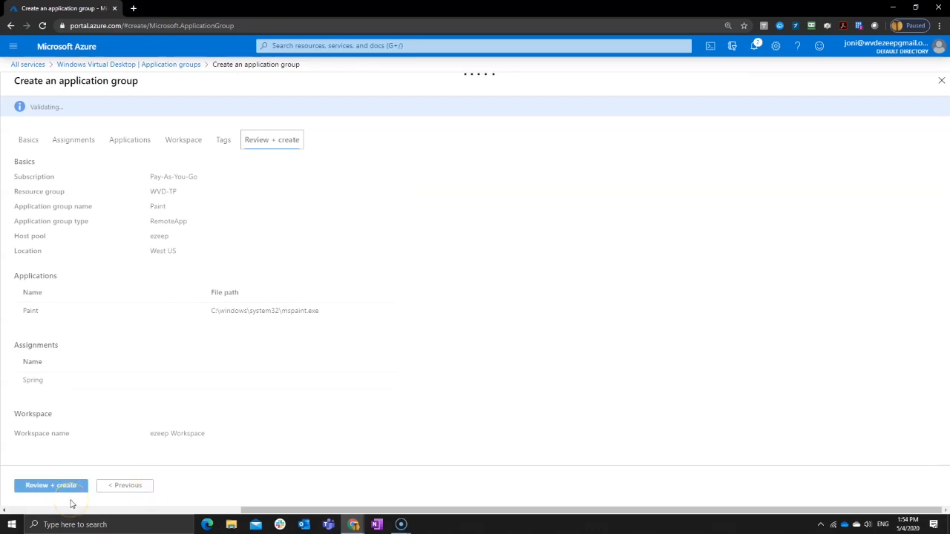
click(51, 486)
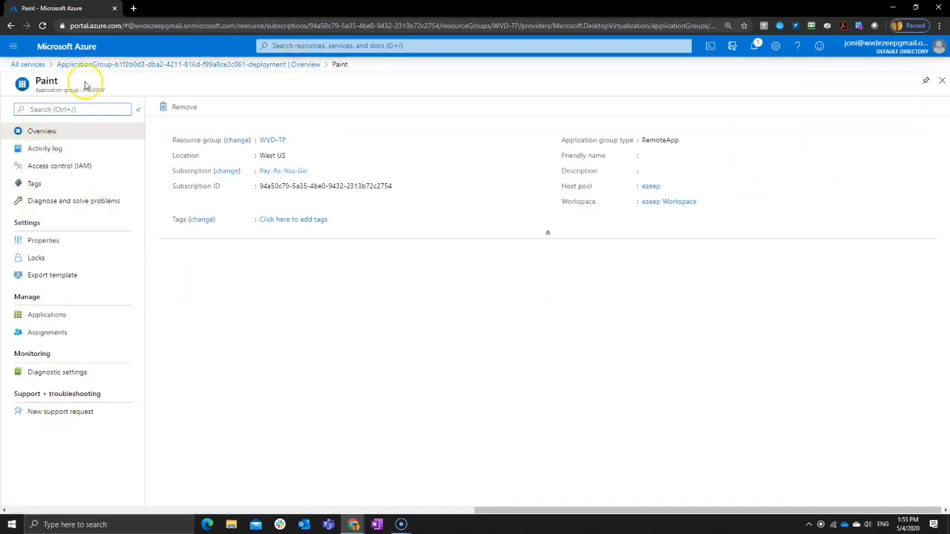
Verify ezeep Workspace lists Paint and ezeep-DAG, then return to all application groups.
click(10, 26)
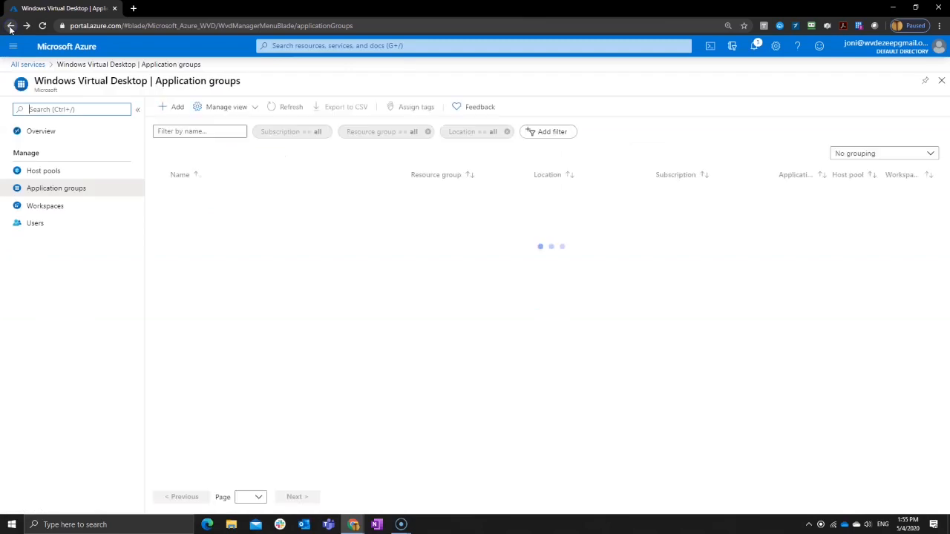
click(44, 204)
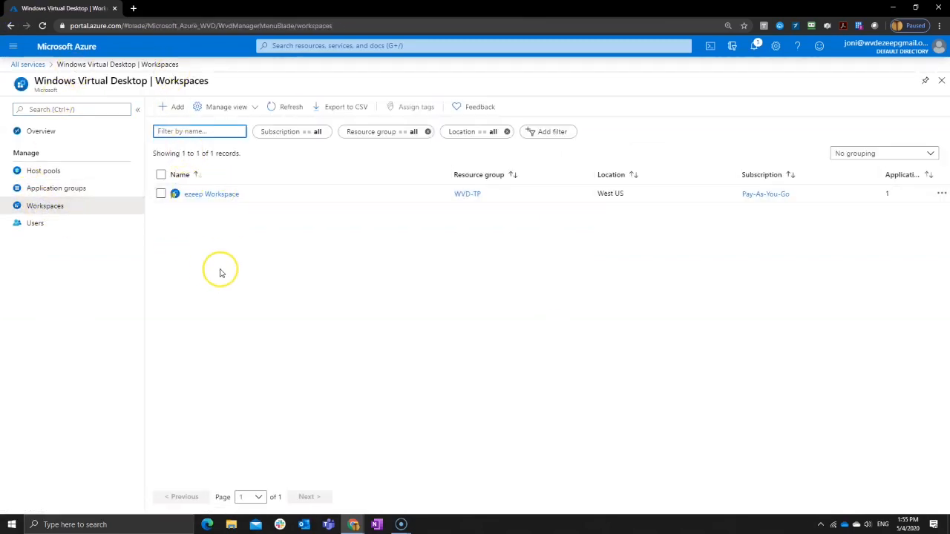
click(211, 193)
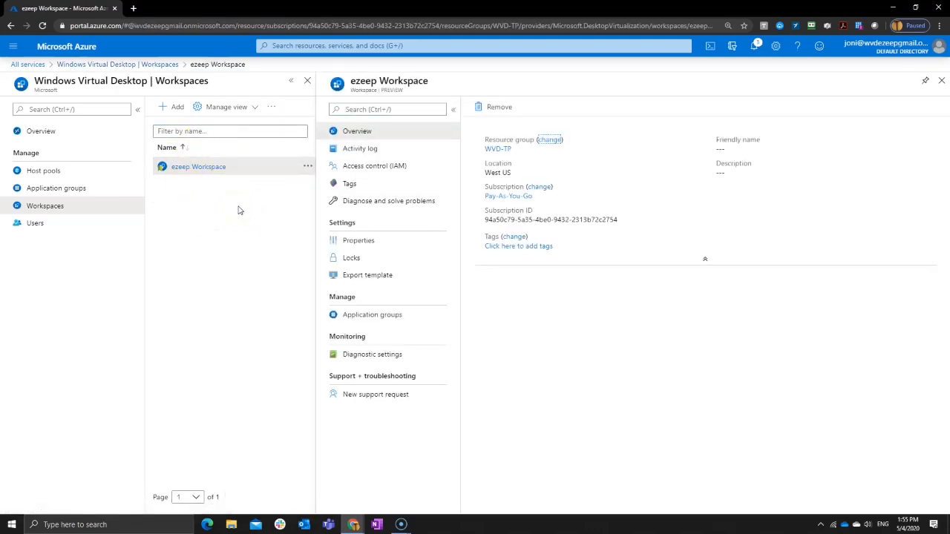
click(359, 240)
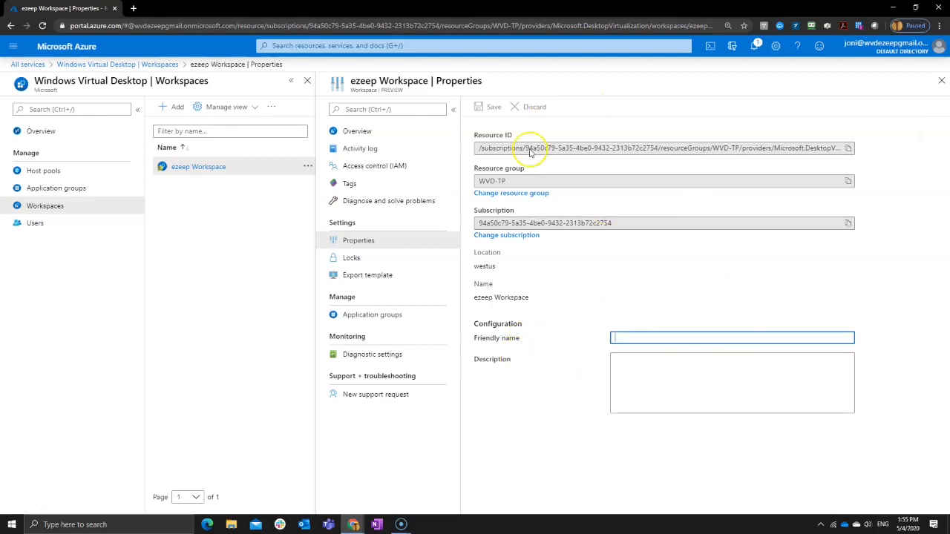
click(372, 314)
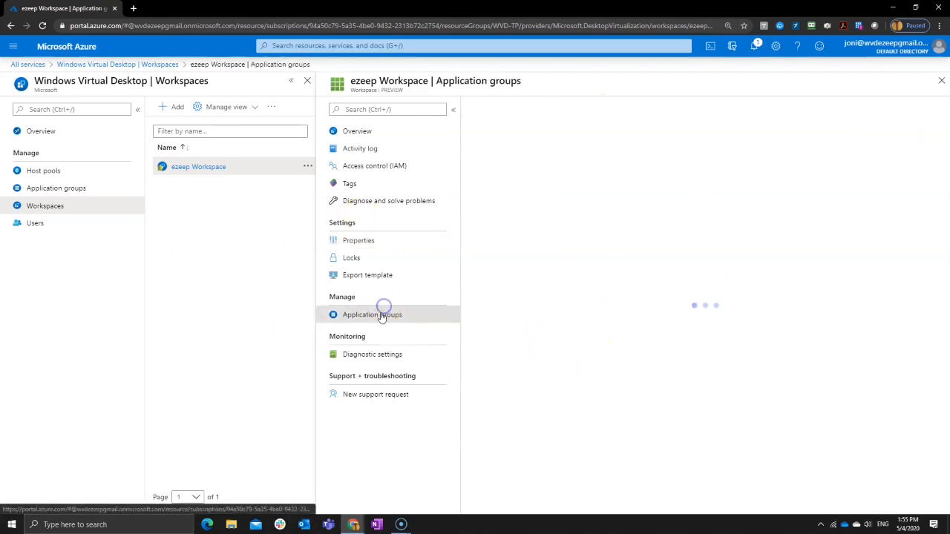
click(371, 315)
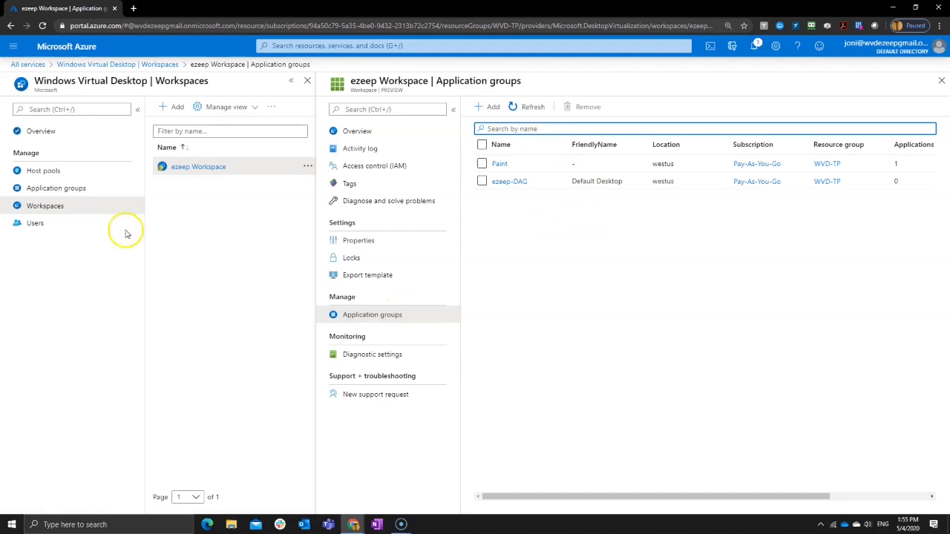
click(57, 187)
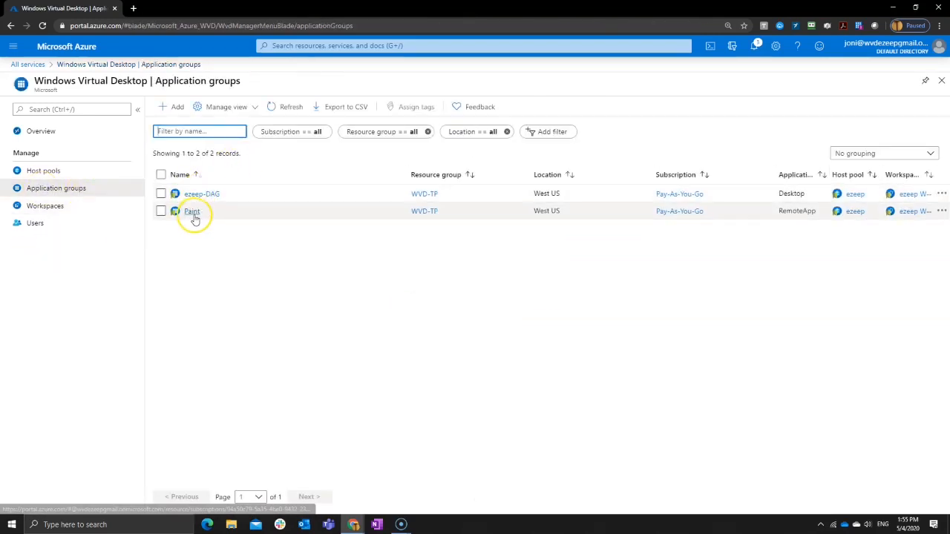
From the Users page, search 'spring' and open the Spring user's details.
click(161, 211)
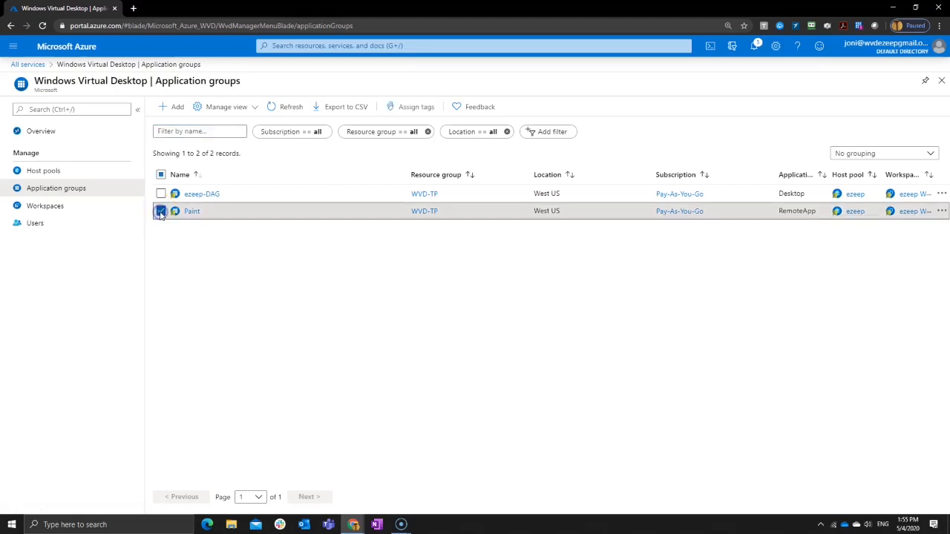
click(160, 210)
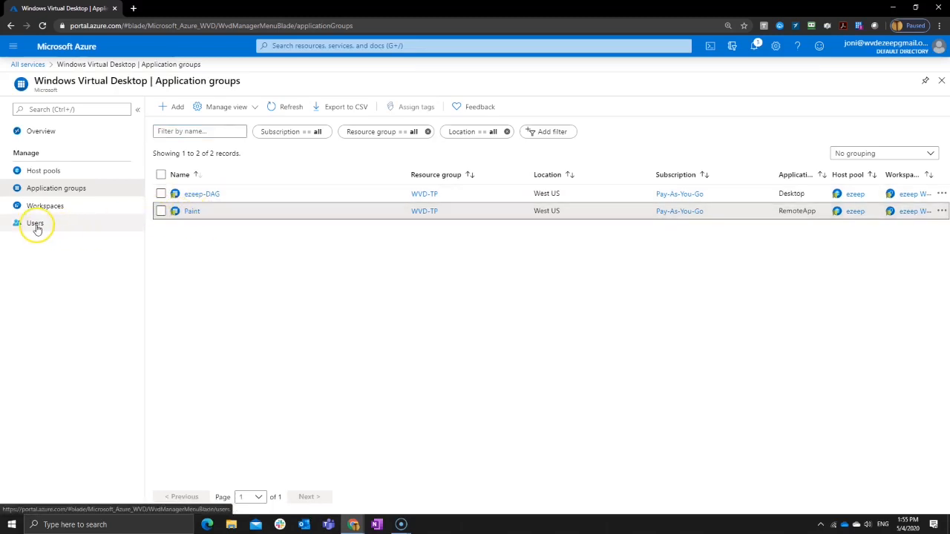
click(36, 223)
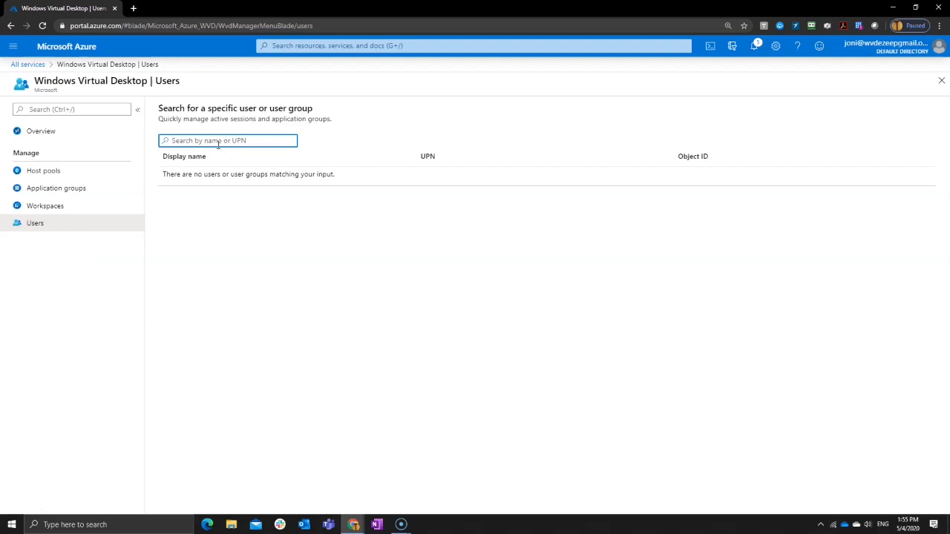
text(spring)
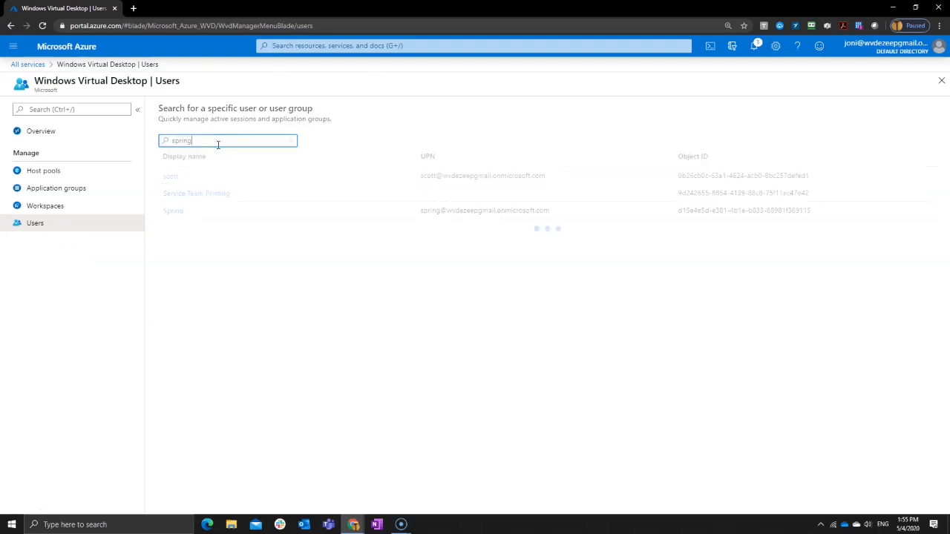
click(173, 211)
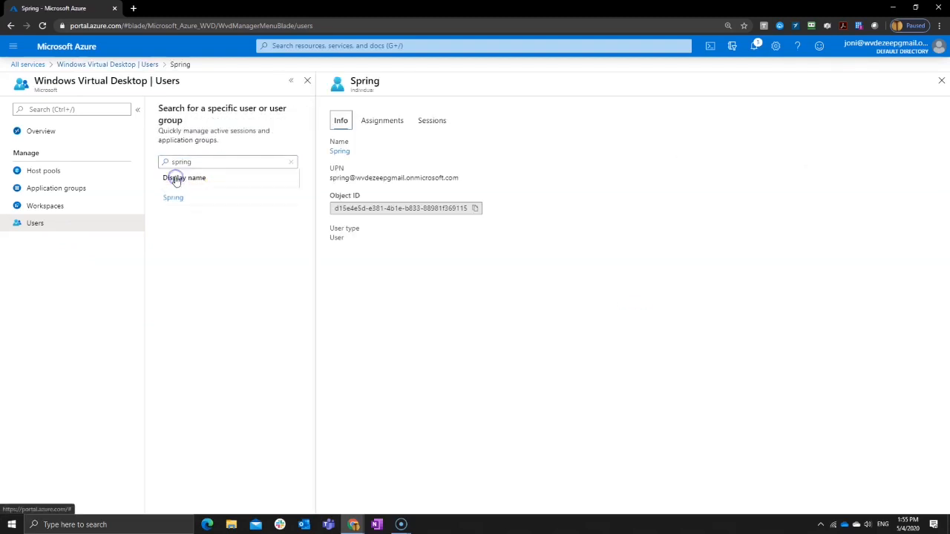
Review Spring's assignments (ezeep-dag, Paint) and sessions, then bring up the sign-in window.
click(383, 120)
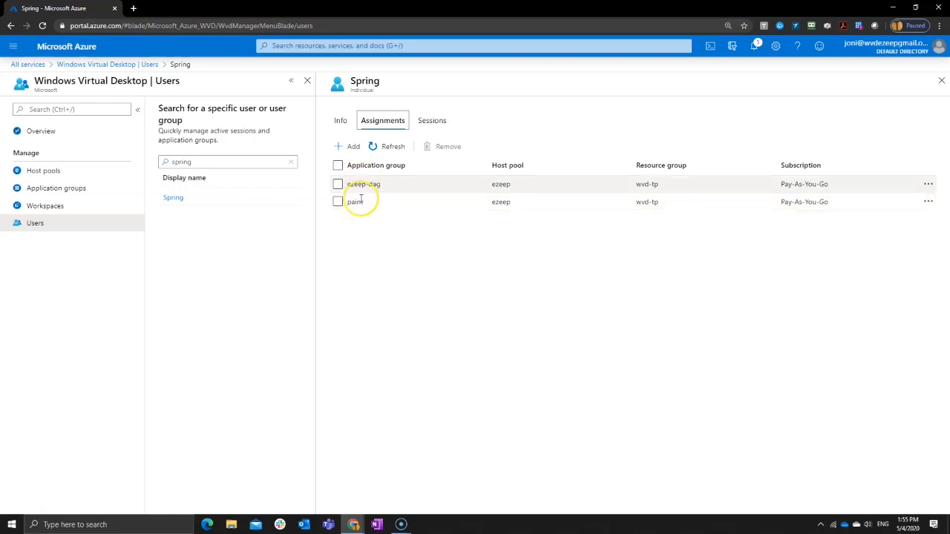
click(432, 120)
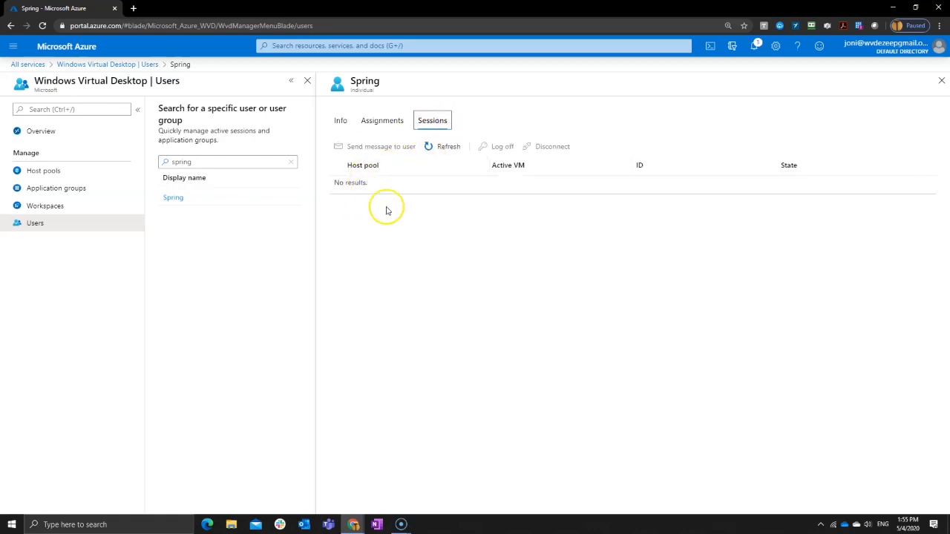
mouse_move(365, 201)
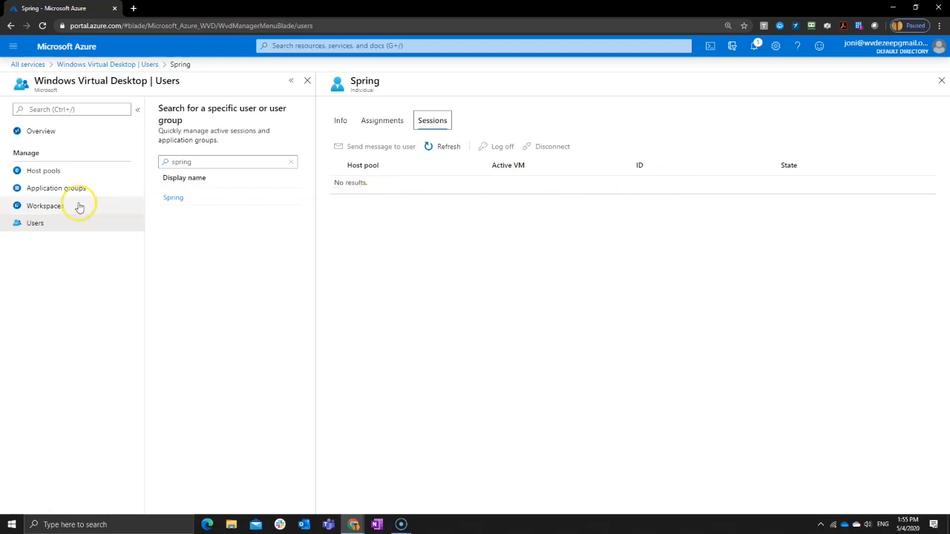
click(43, 171)
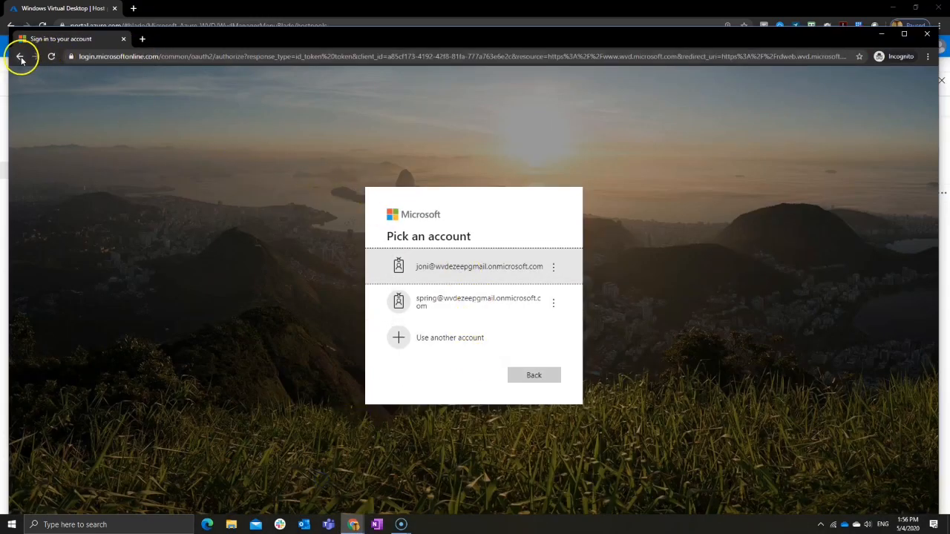
Sign in as Spring, launch SessionDesktop and allow local resource access.
click(21, 56)
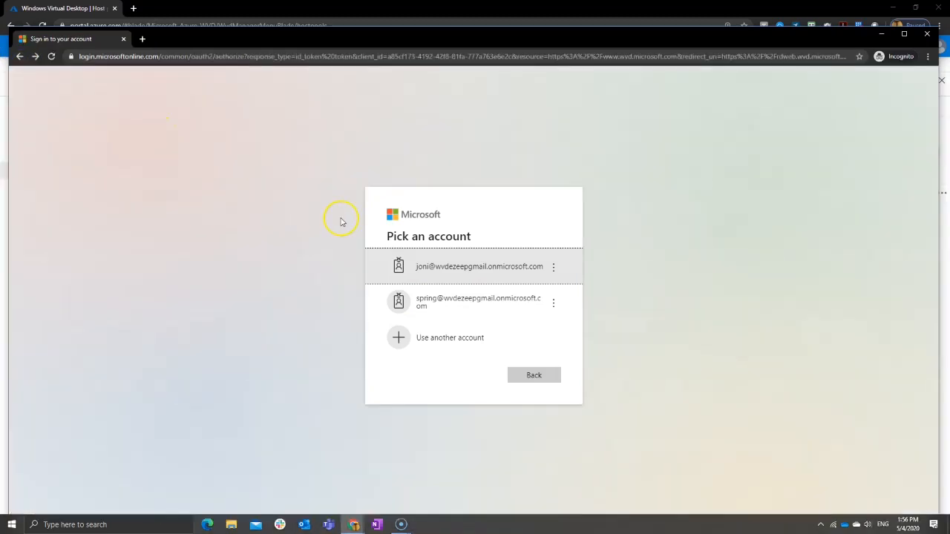
click(478, 303)
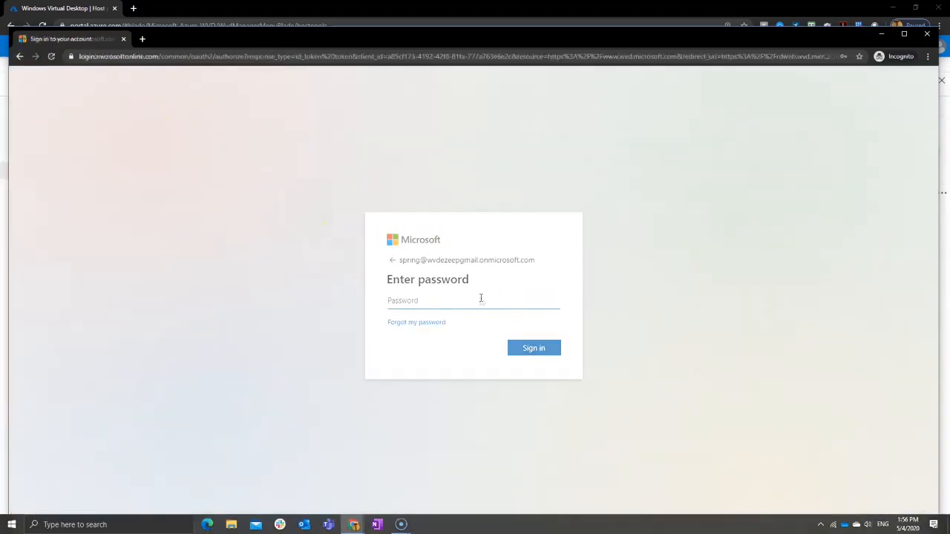
click(534, 347)
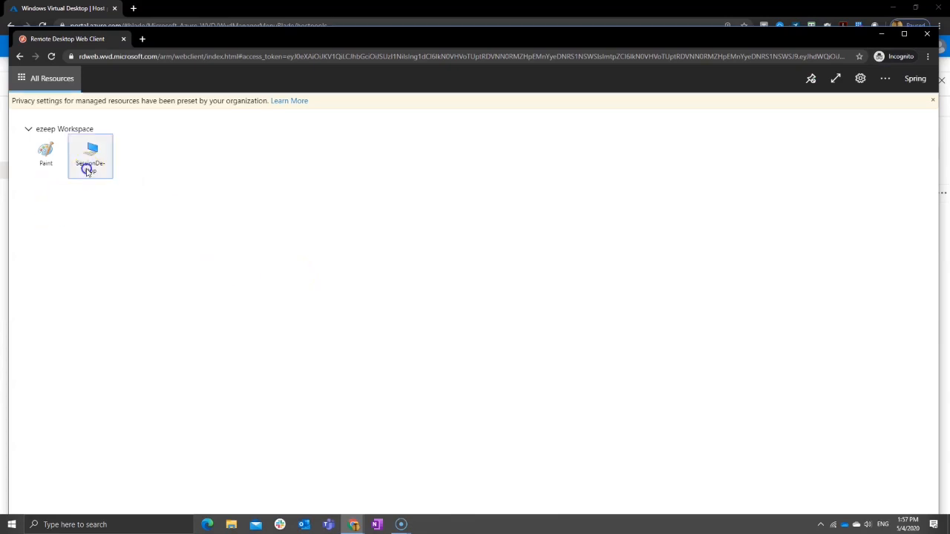
double_click(89, 151)
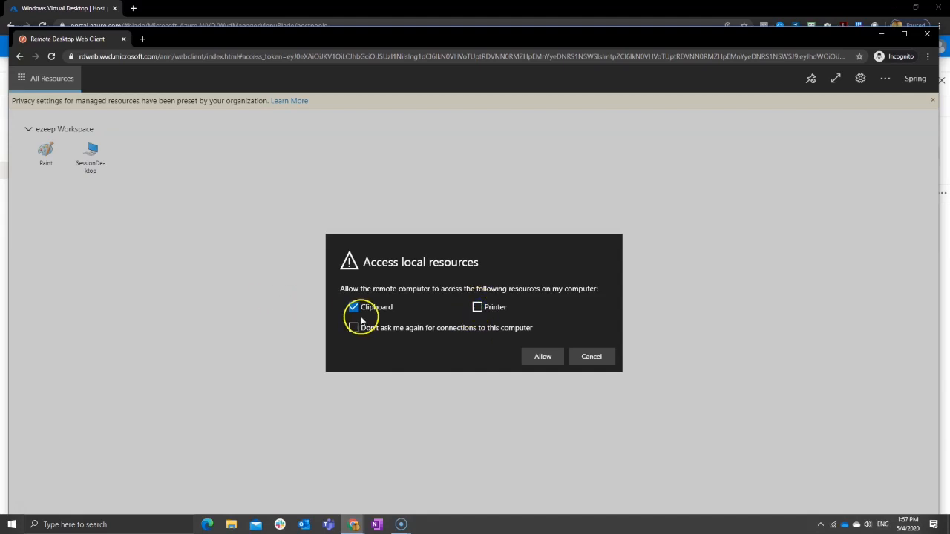
click(541, 356)
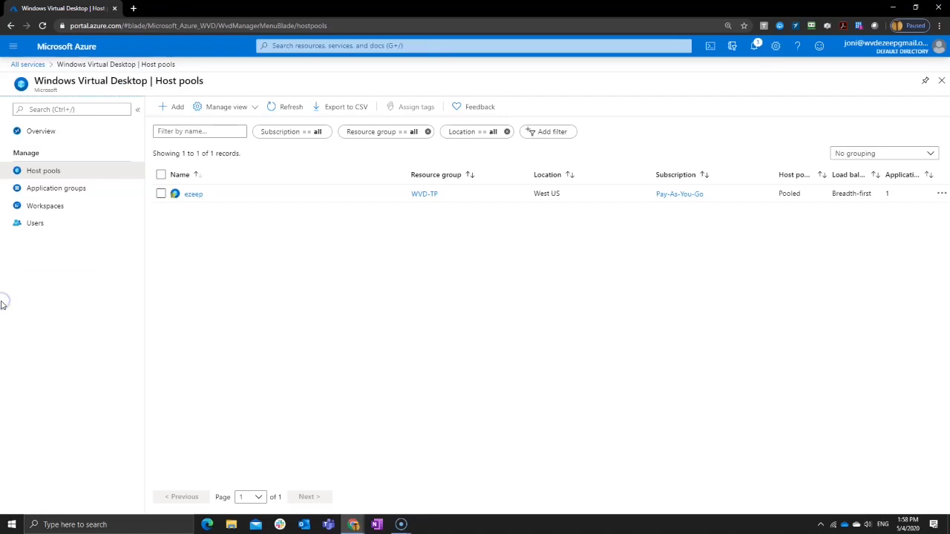
mouse_move(52, 170)
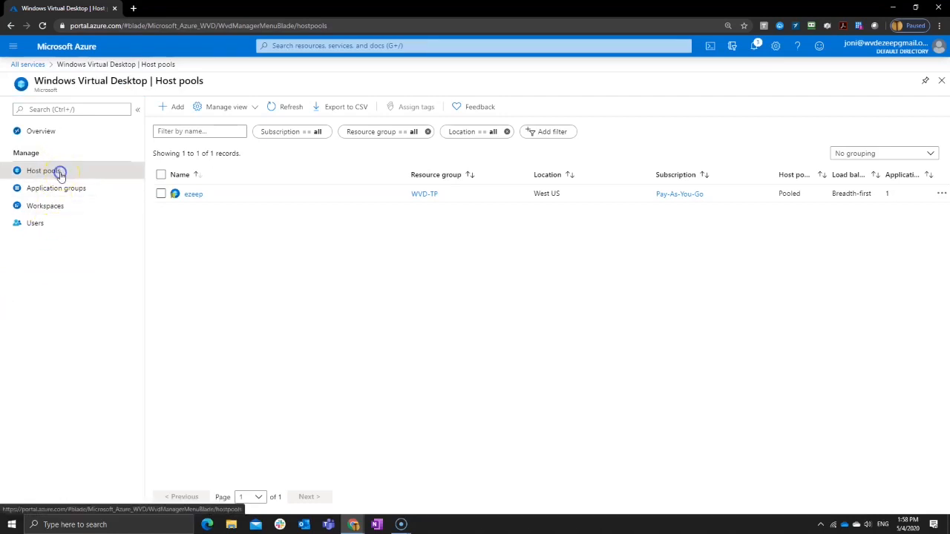
Change the ezeep host pool's RDP device redirection options under Properties and save them.
click(193, 193)
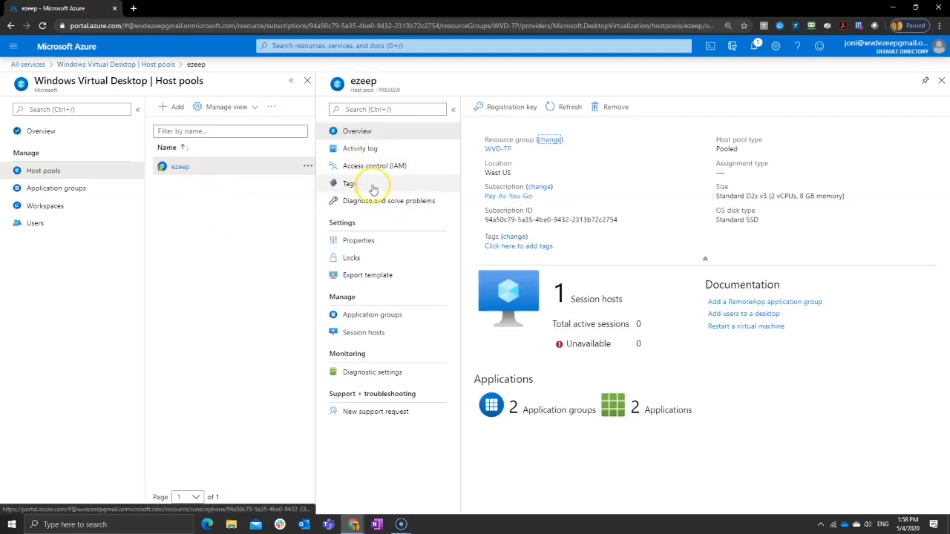
mouse_move(427, 296)
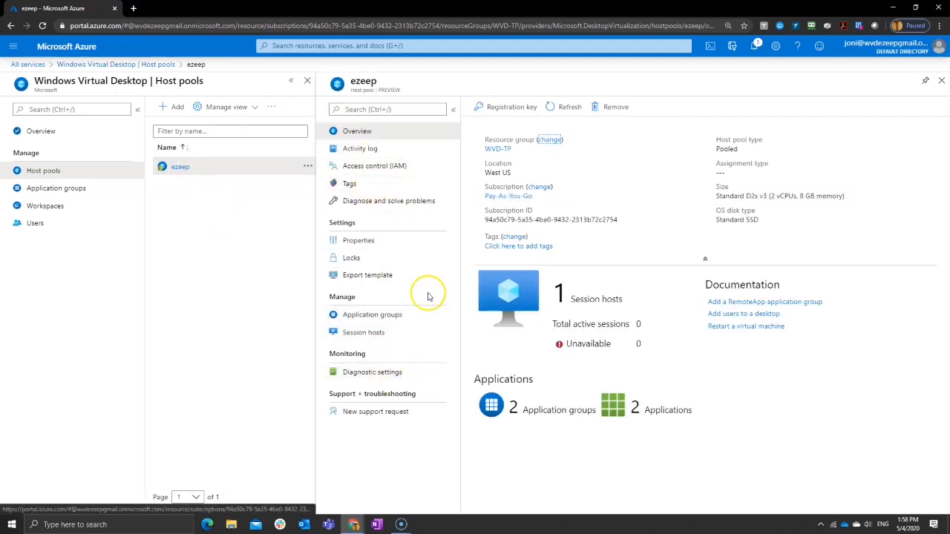
click(360, 240)
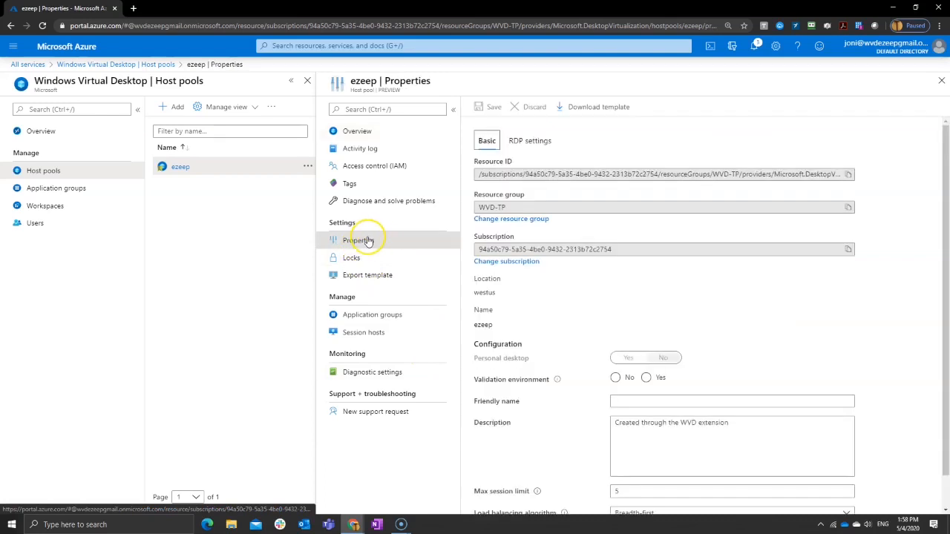
click(530, 139)
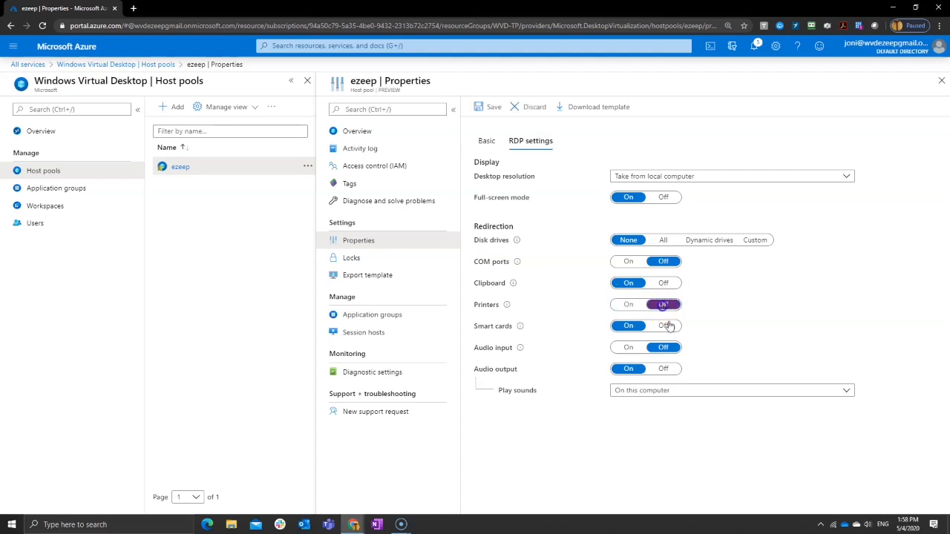
click(662, 368)
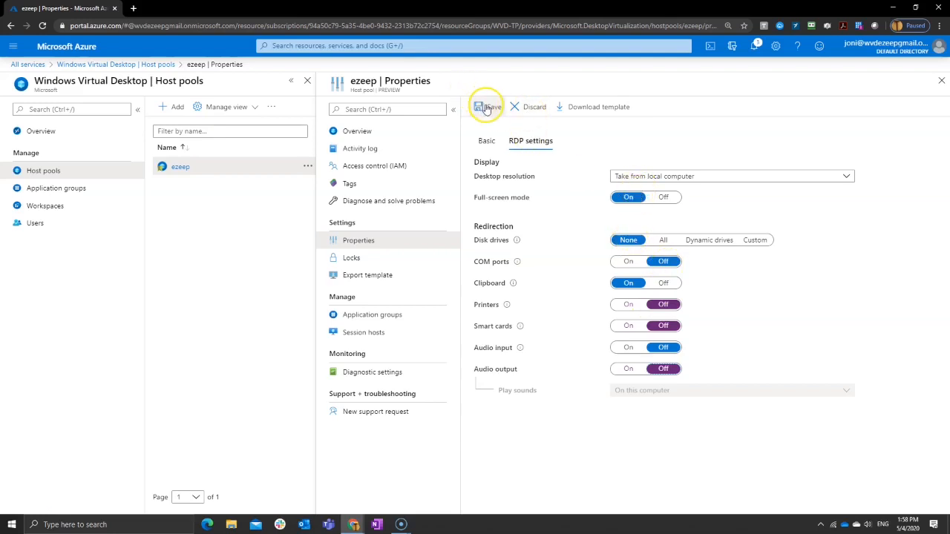
click(487, 107)
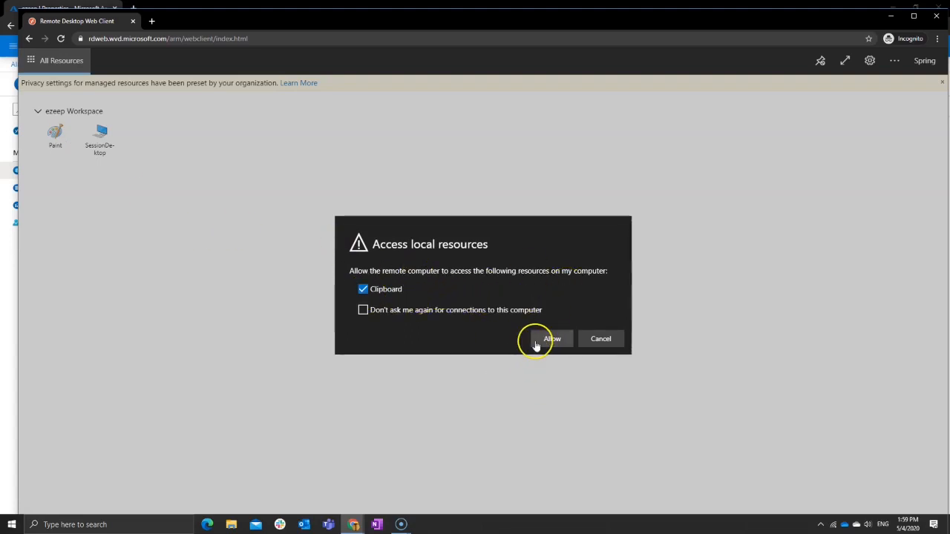
Allow clipboard access so the Paint remote app starts connecting.
click(552, 338)
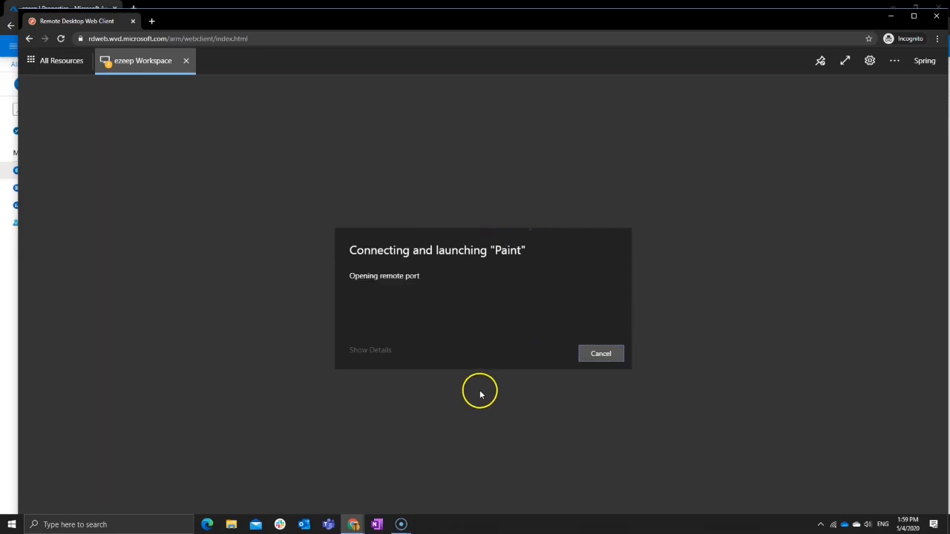
mouse_move(470, 356)
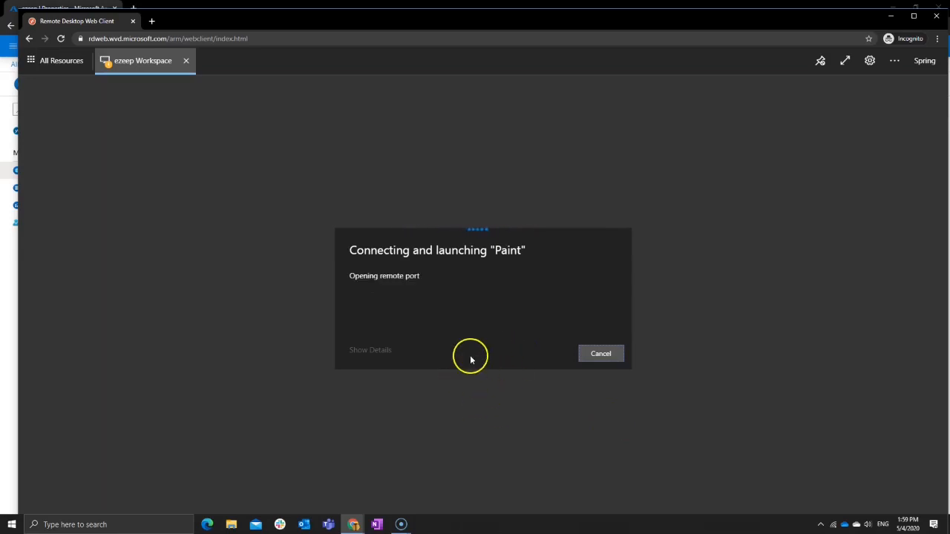
mouse_move(488, 374)
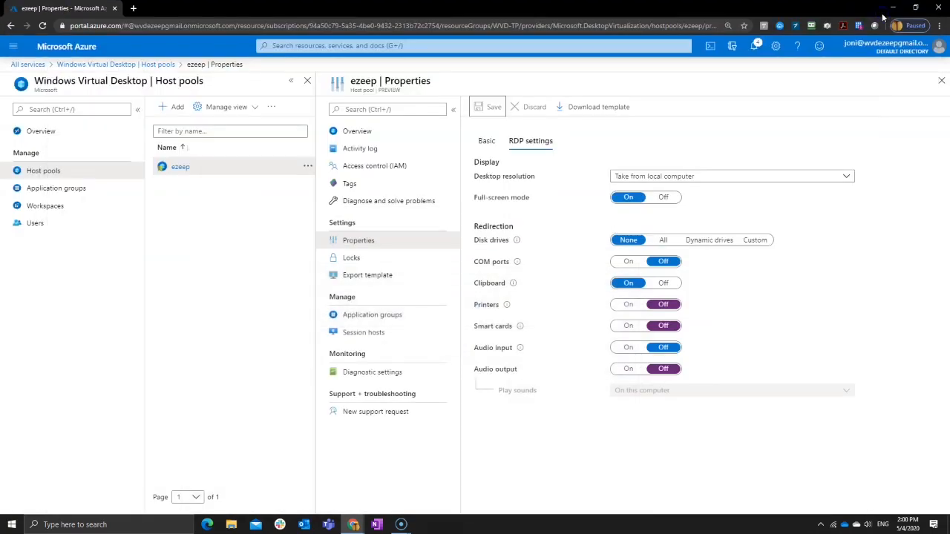
Use the All services breadcrumb to return to the Azure services overview.
click(27, 65)
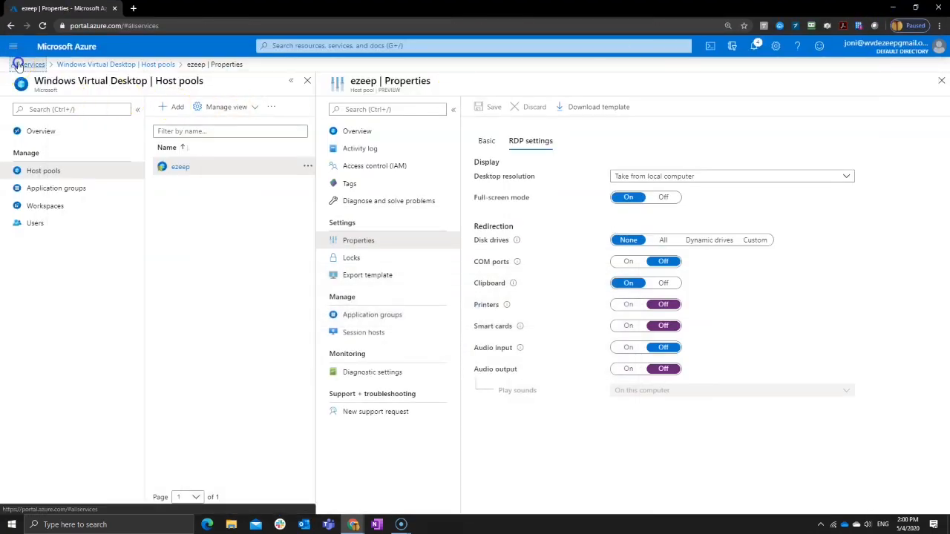
click(33, 66)
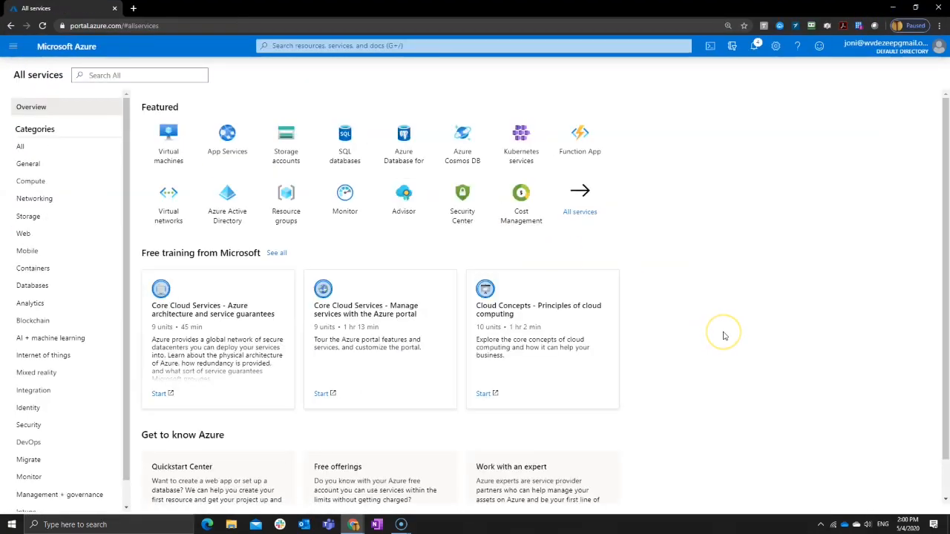